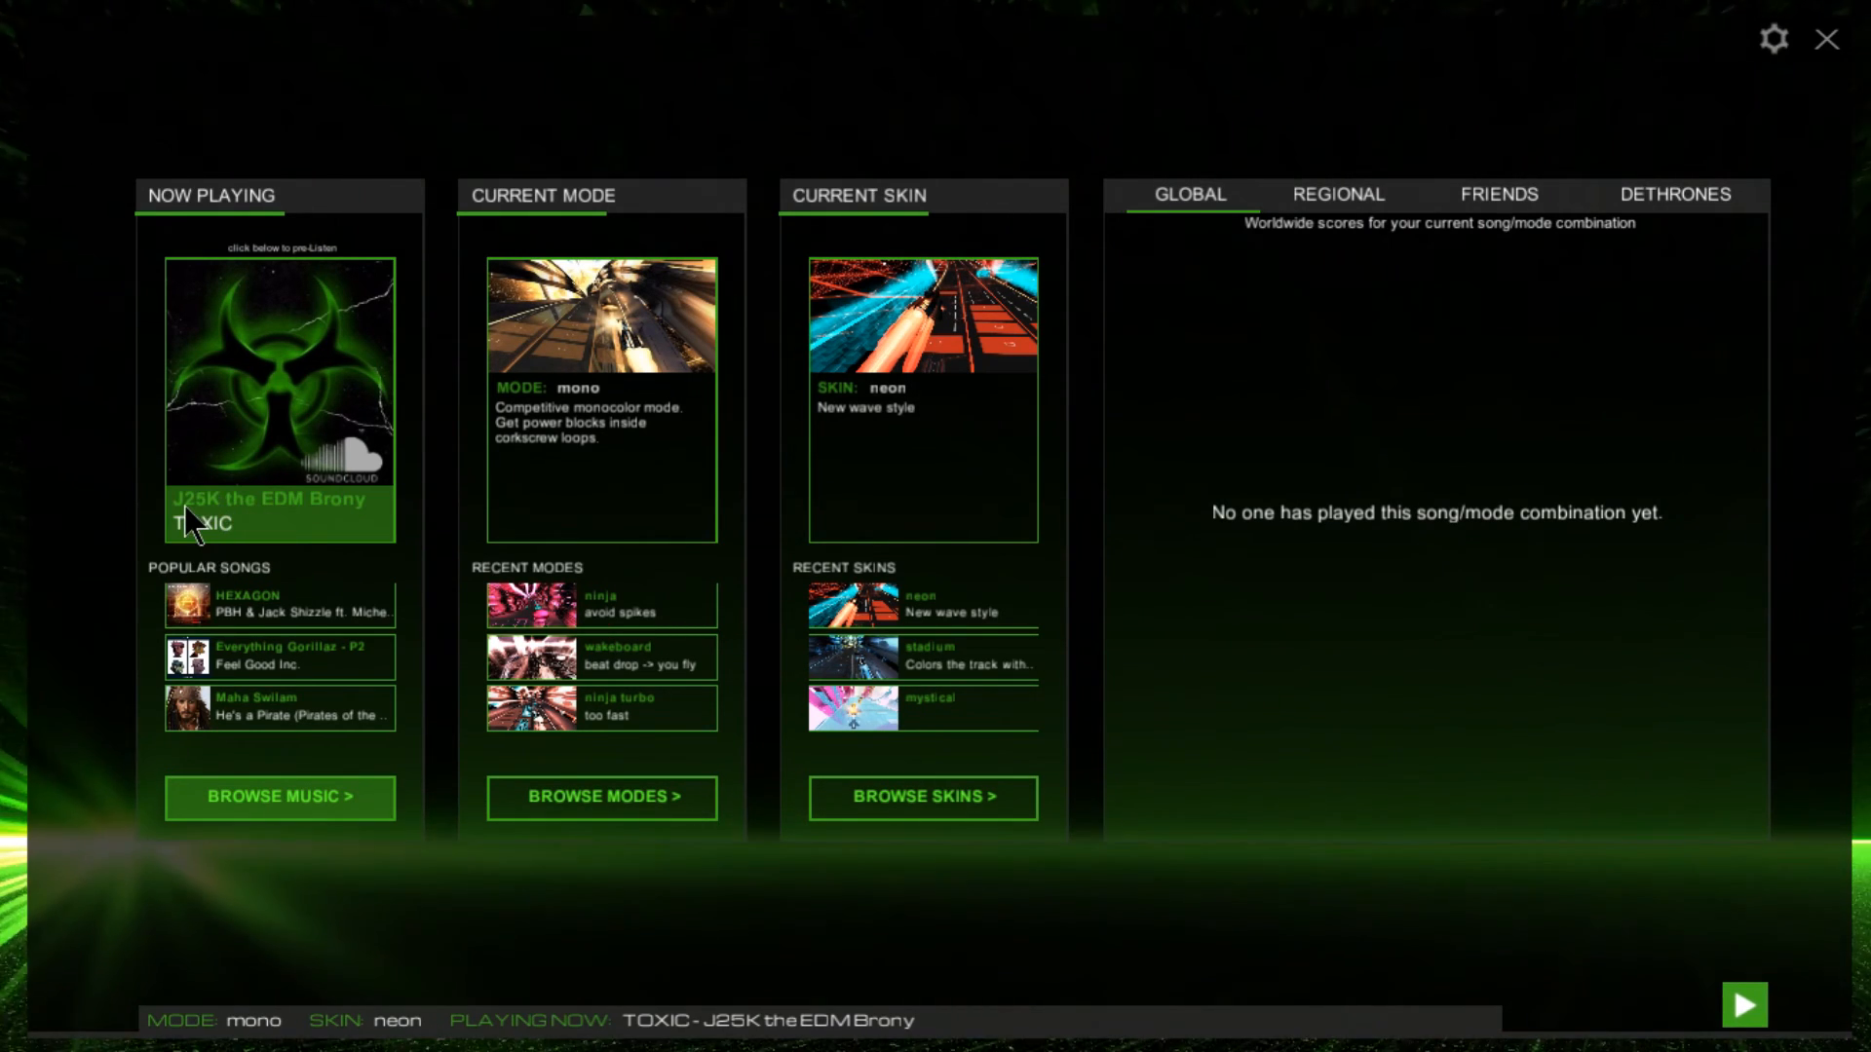
pyautogui.moveTo(548, 435)
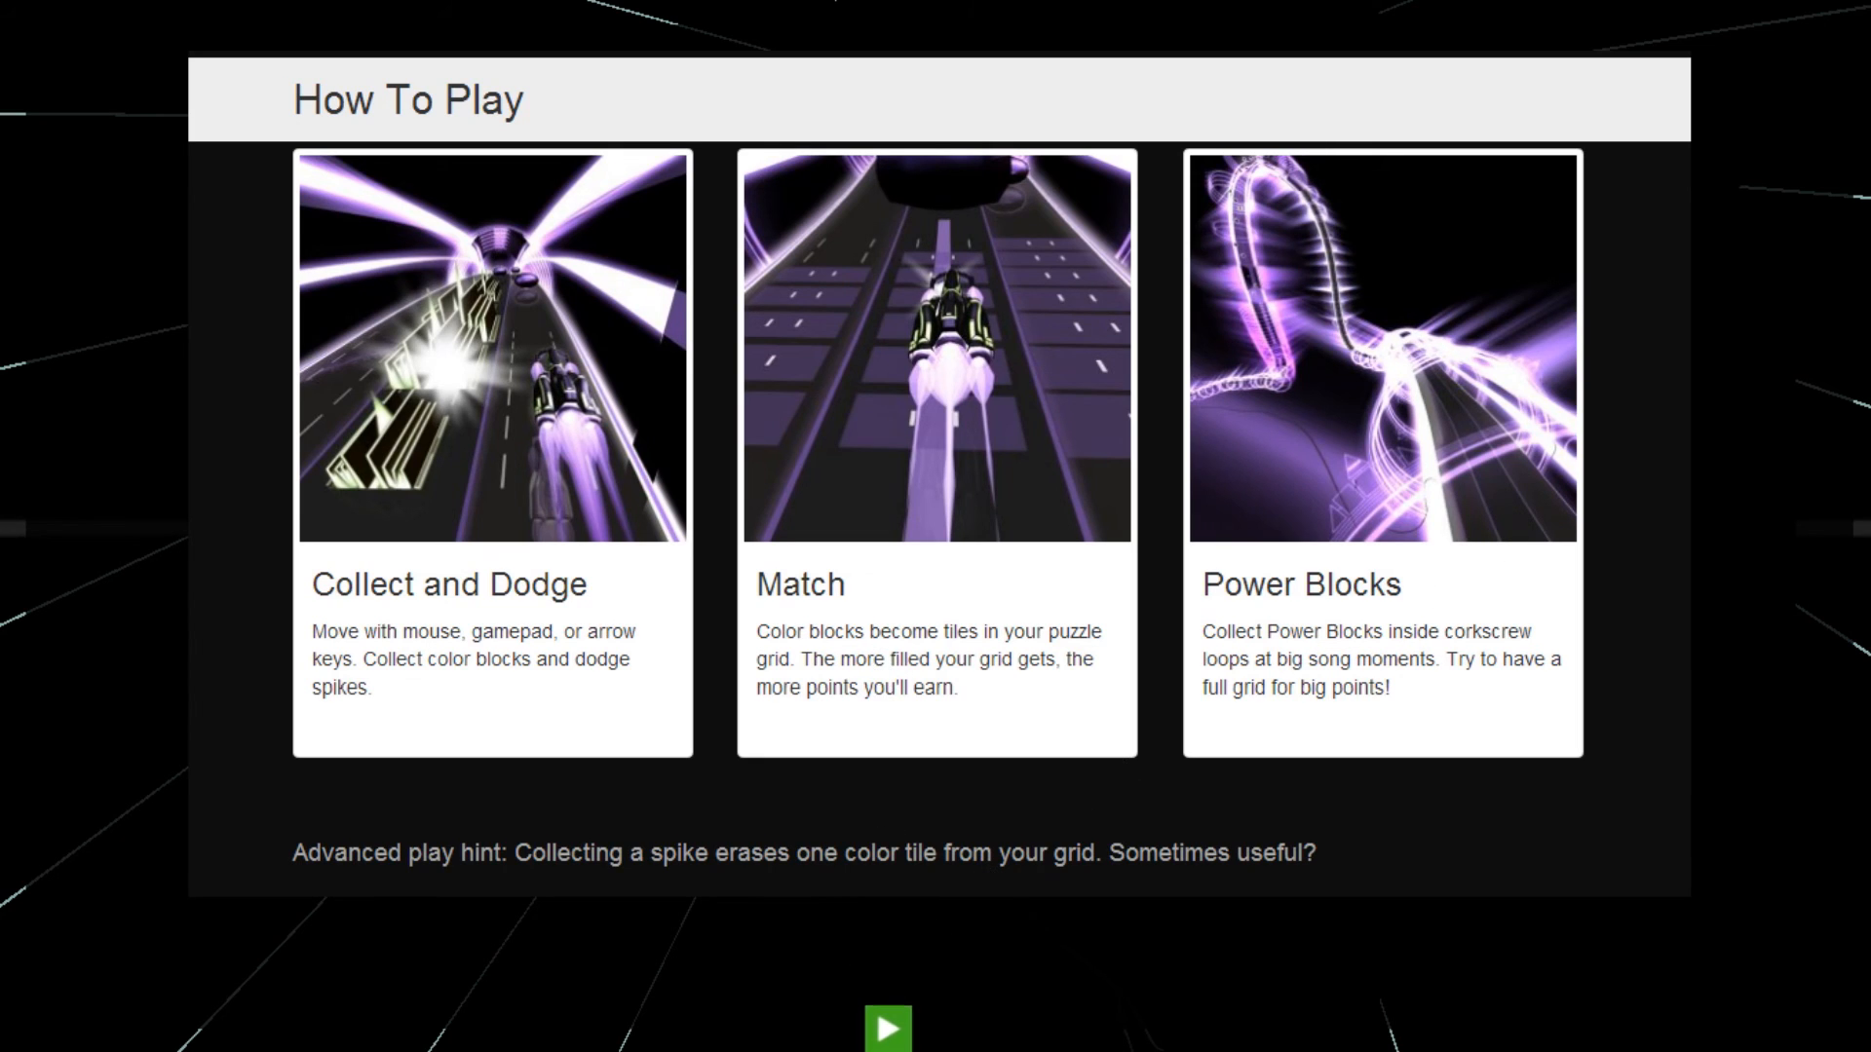
pyautogui.moveTo(919, 1041)
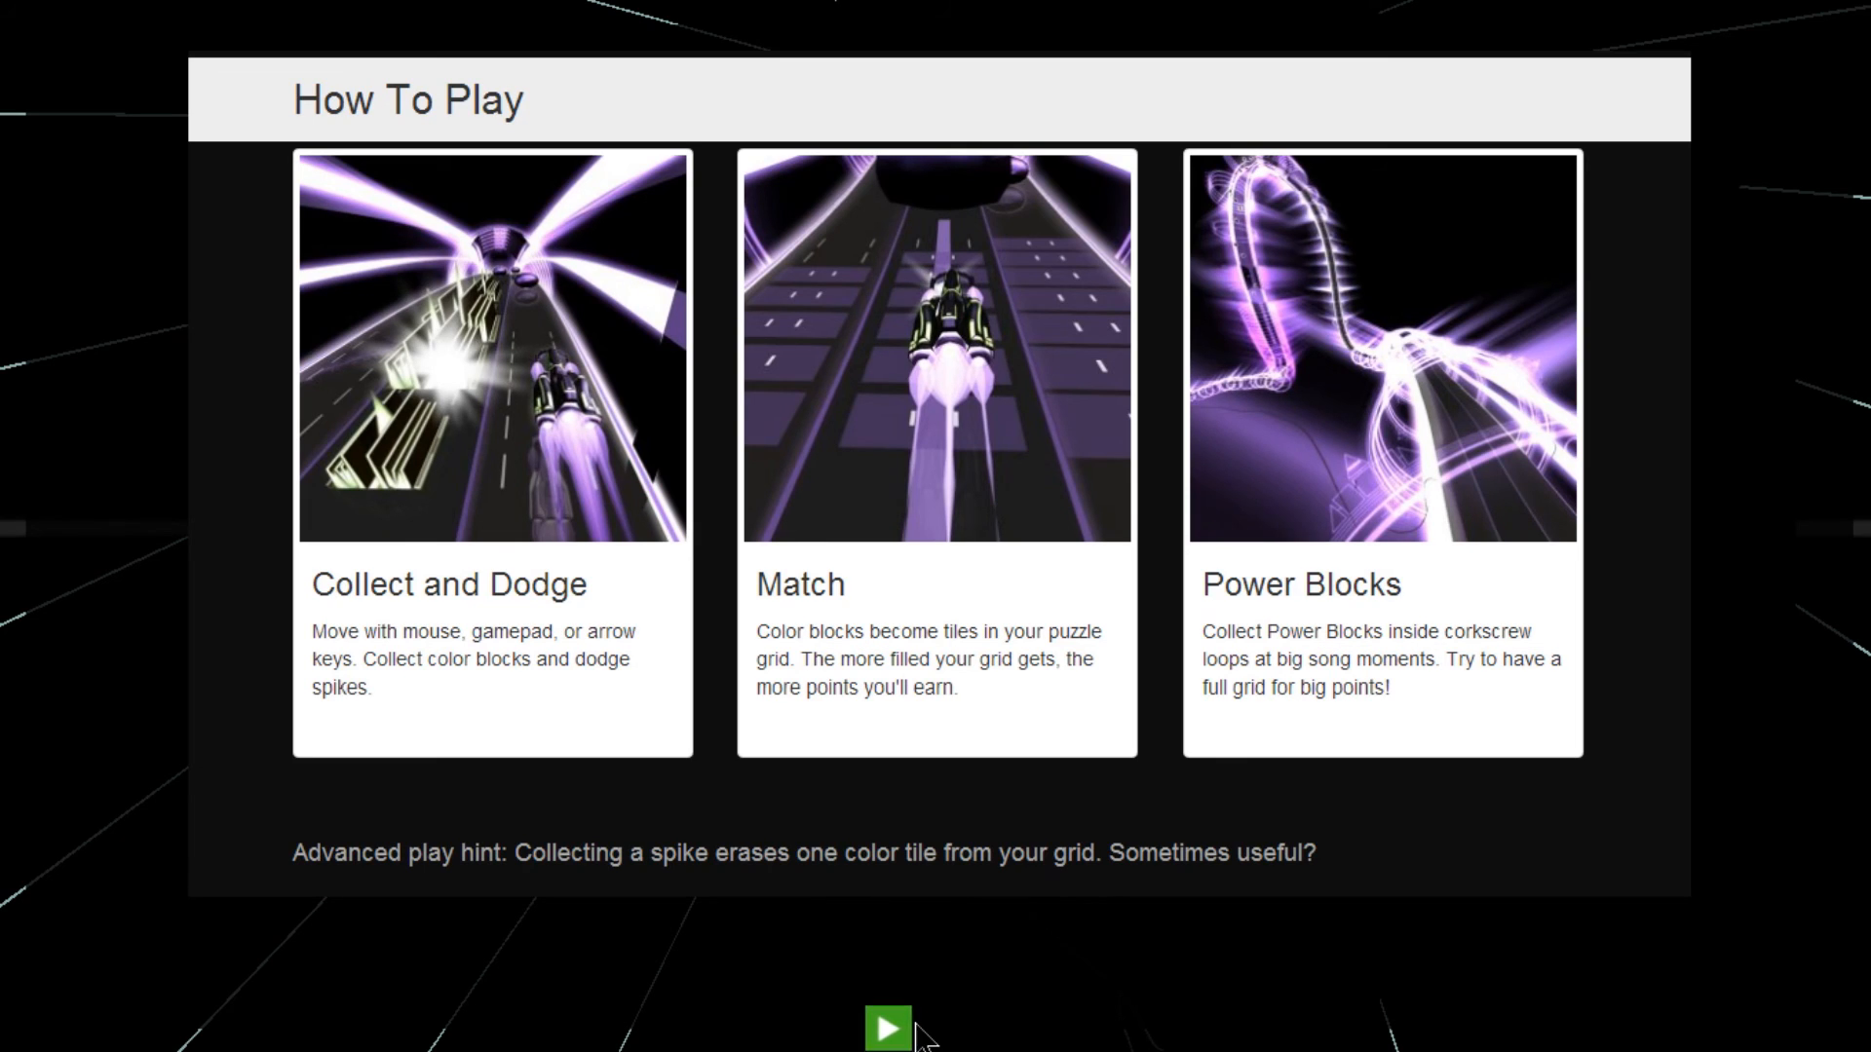
pyautogui.click(882, 1026)
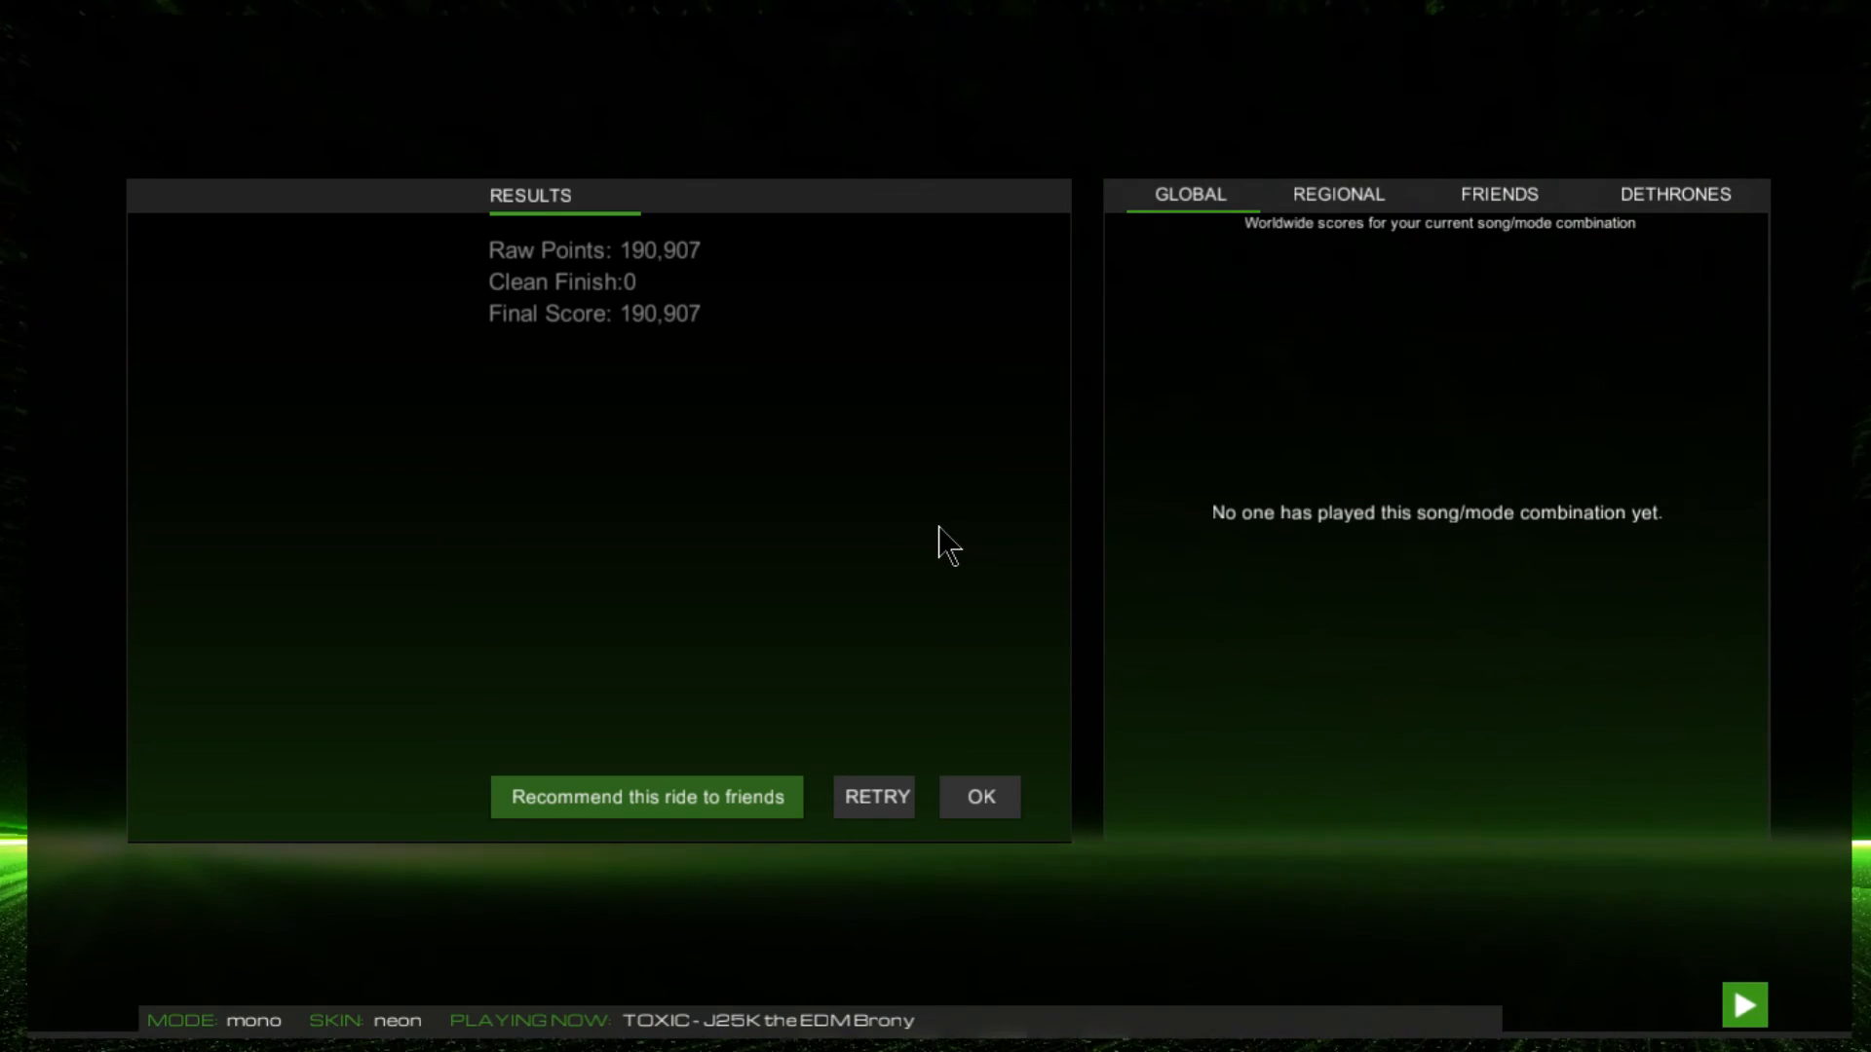
pyautogui.moveTo(1041, 830)
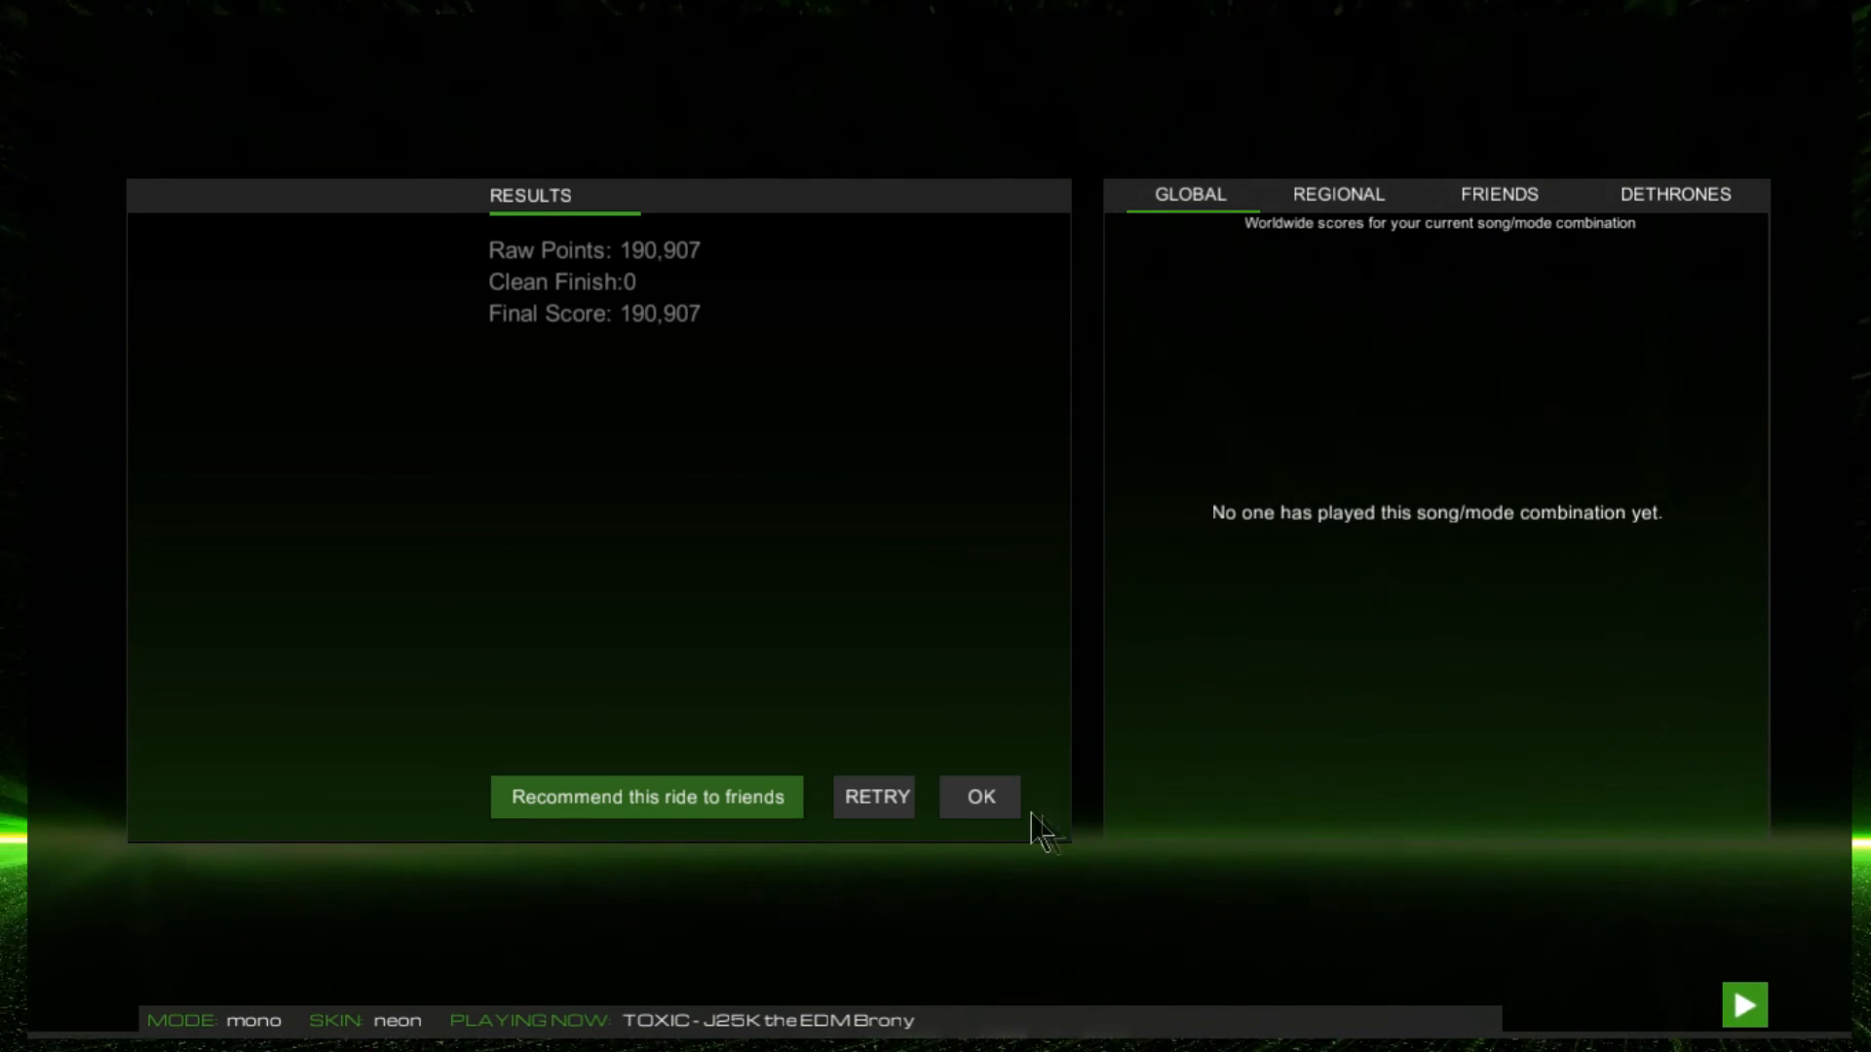
# Step: Accept the 190,907-point Toxic results and return to song selection
pyautogui.click(978, 796)
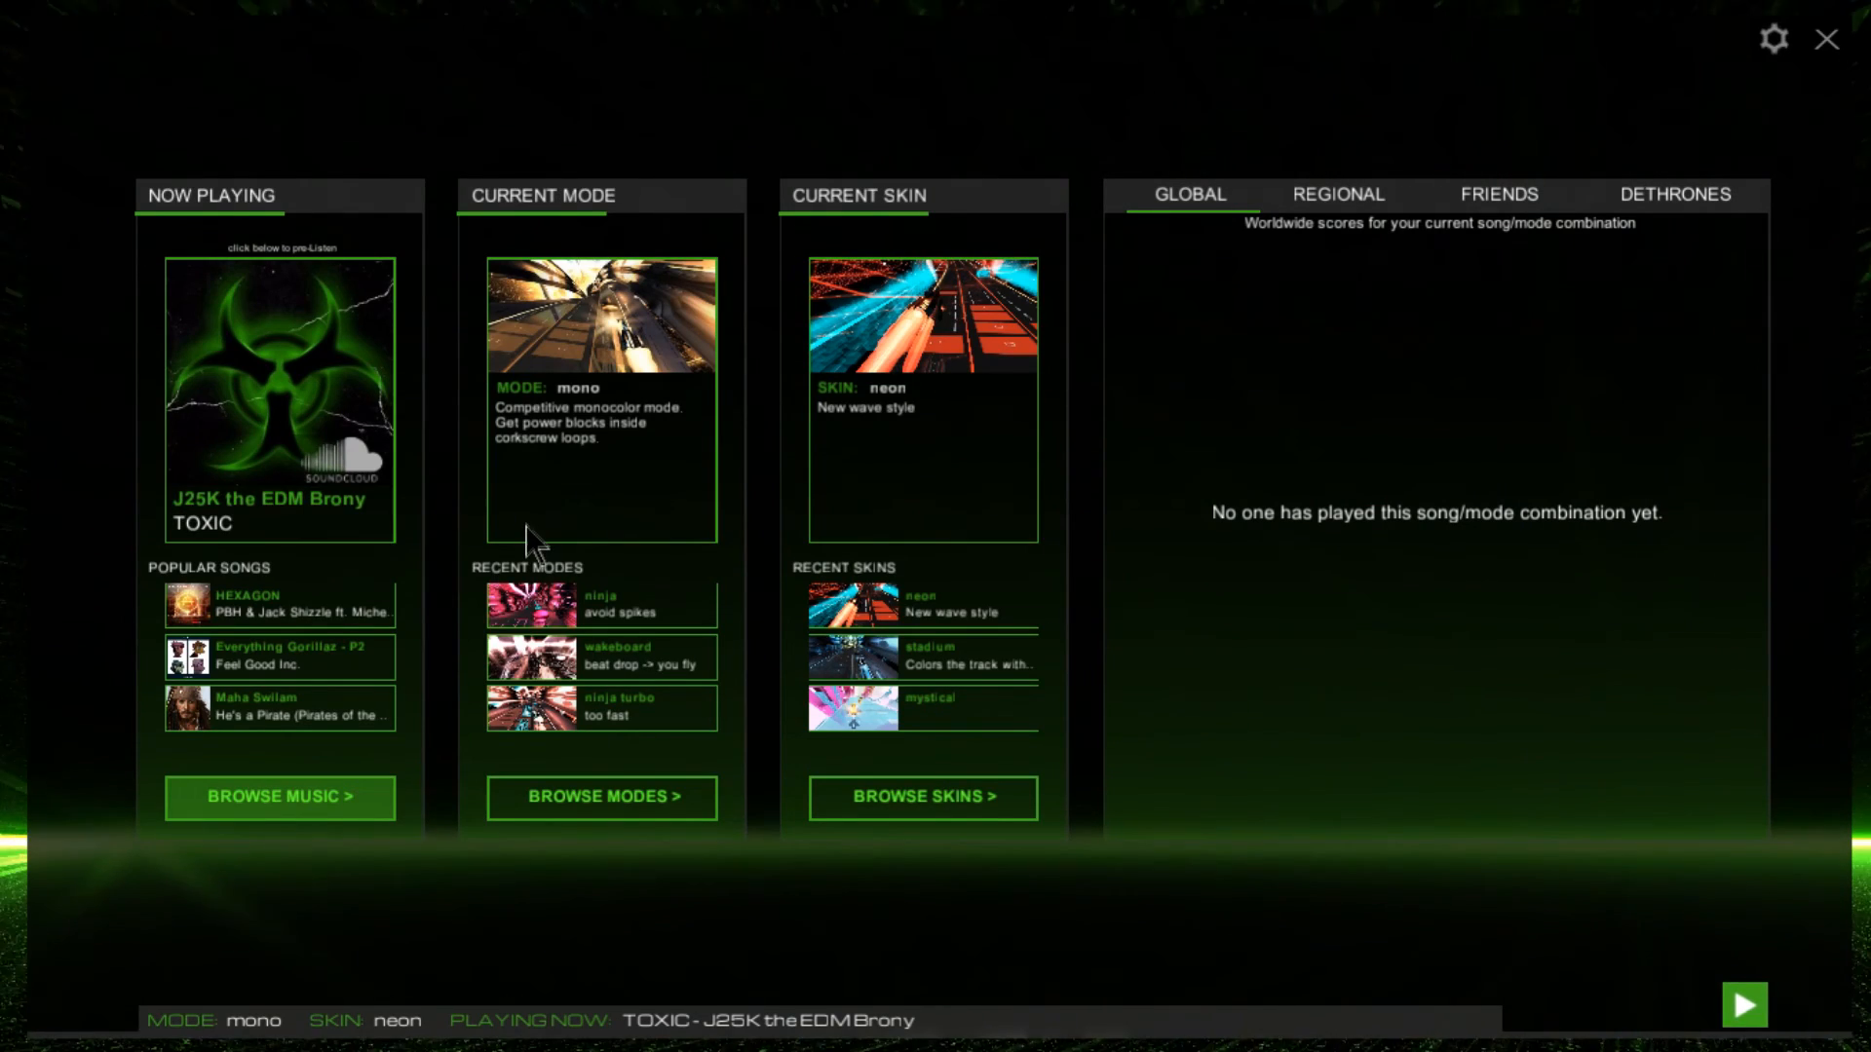
pyautogui.moveTo(913, 394)
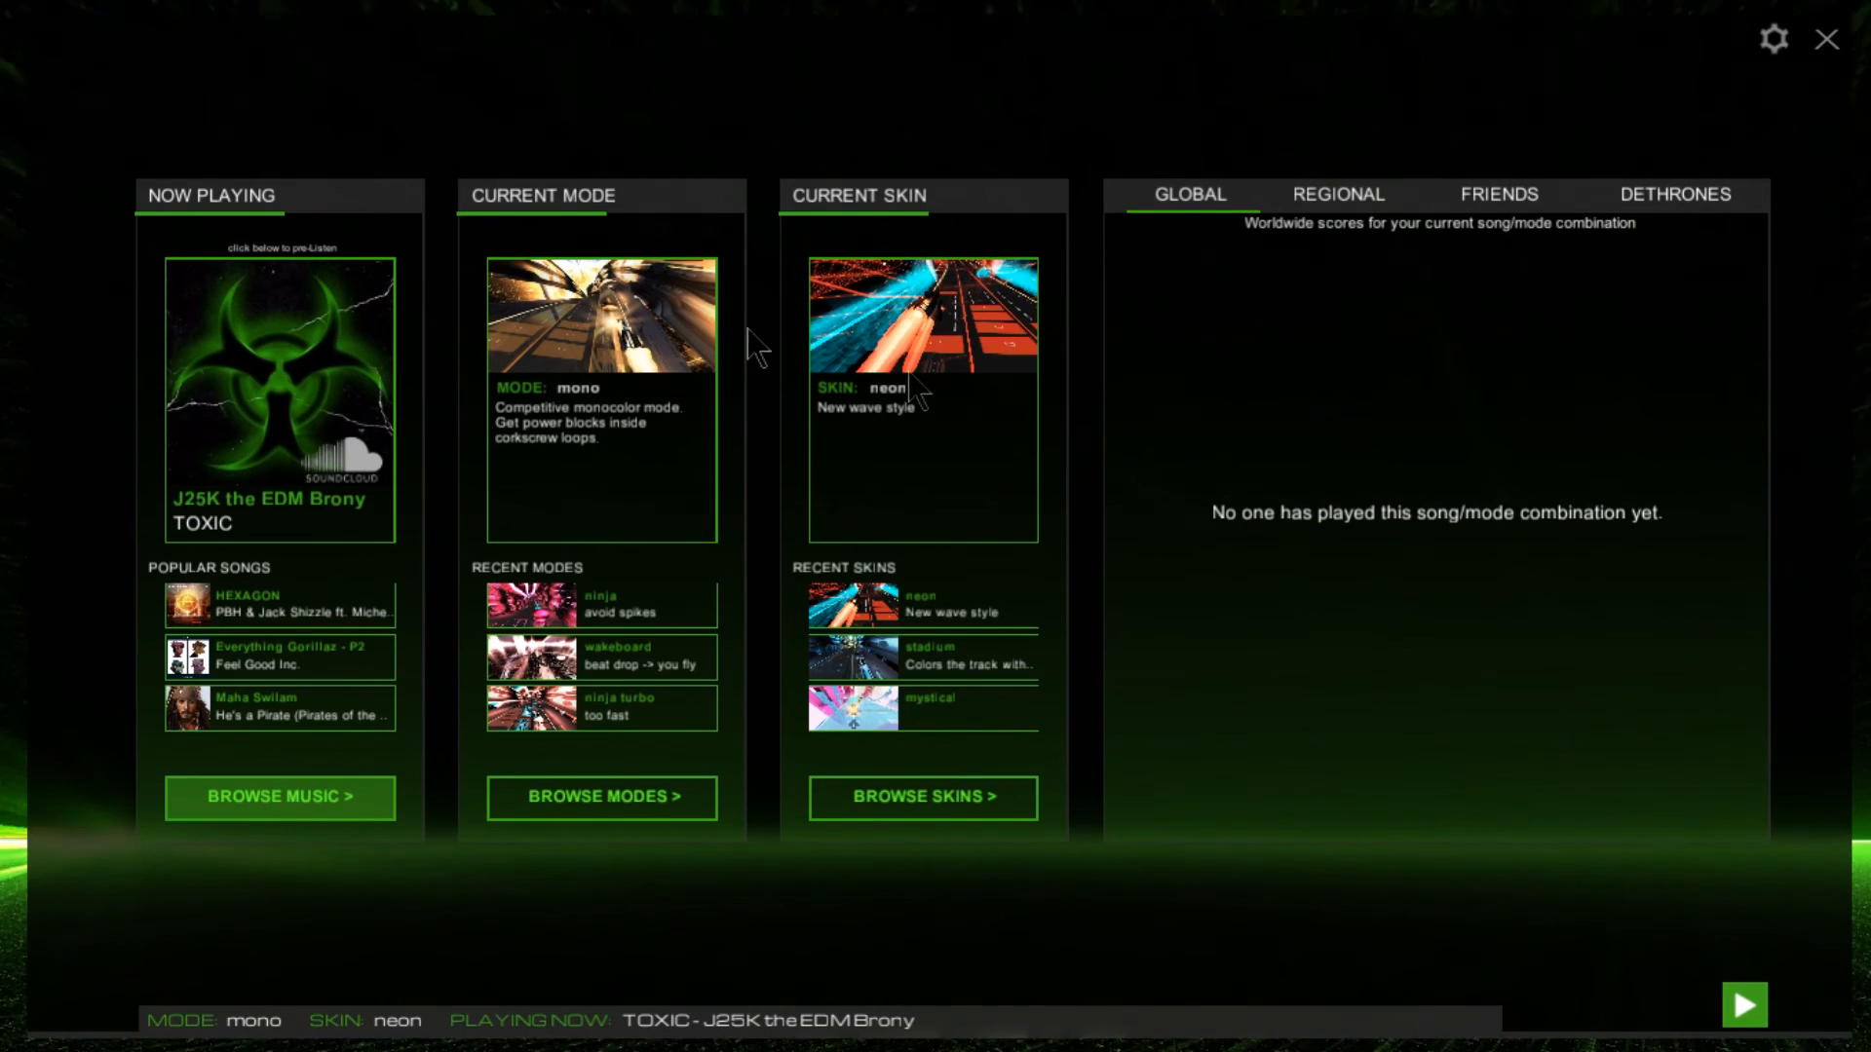
pyautogui.moveTo(662, 916)
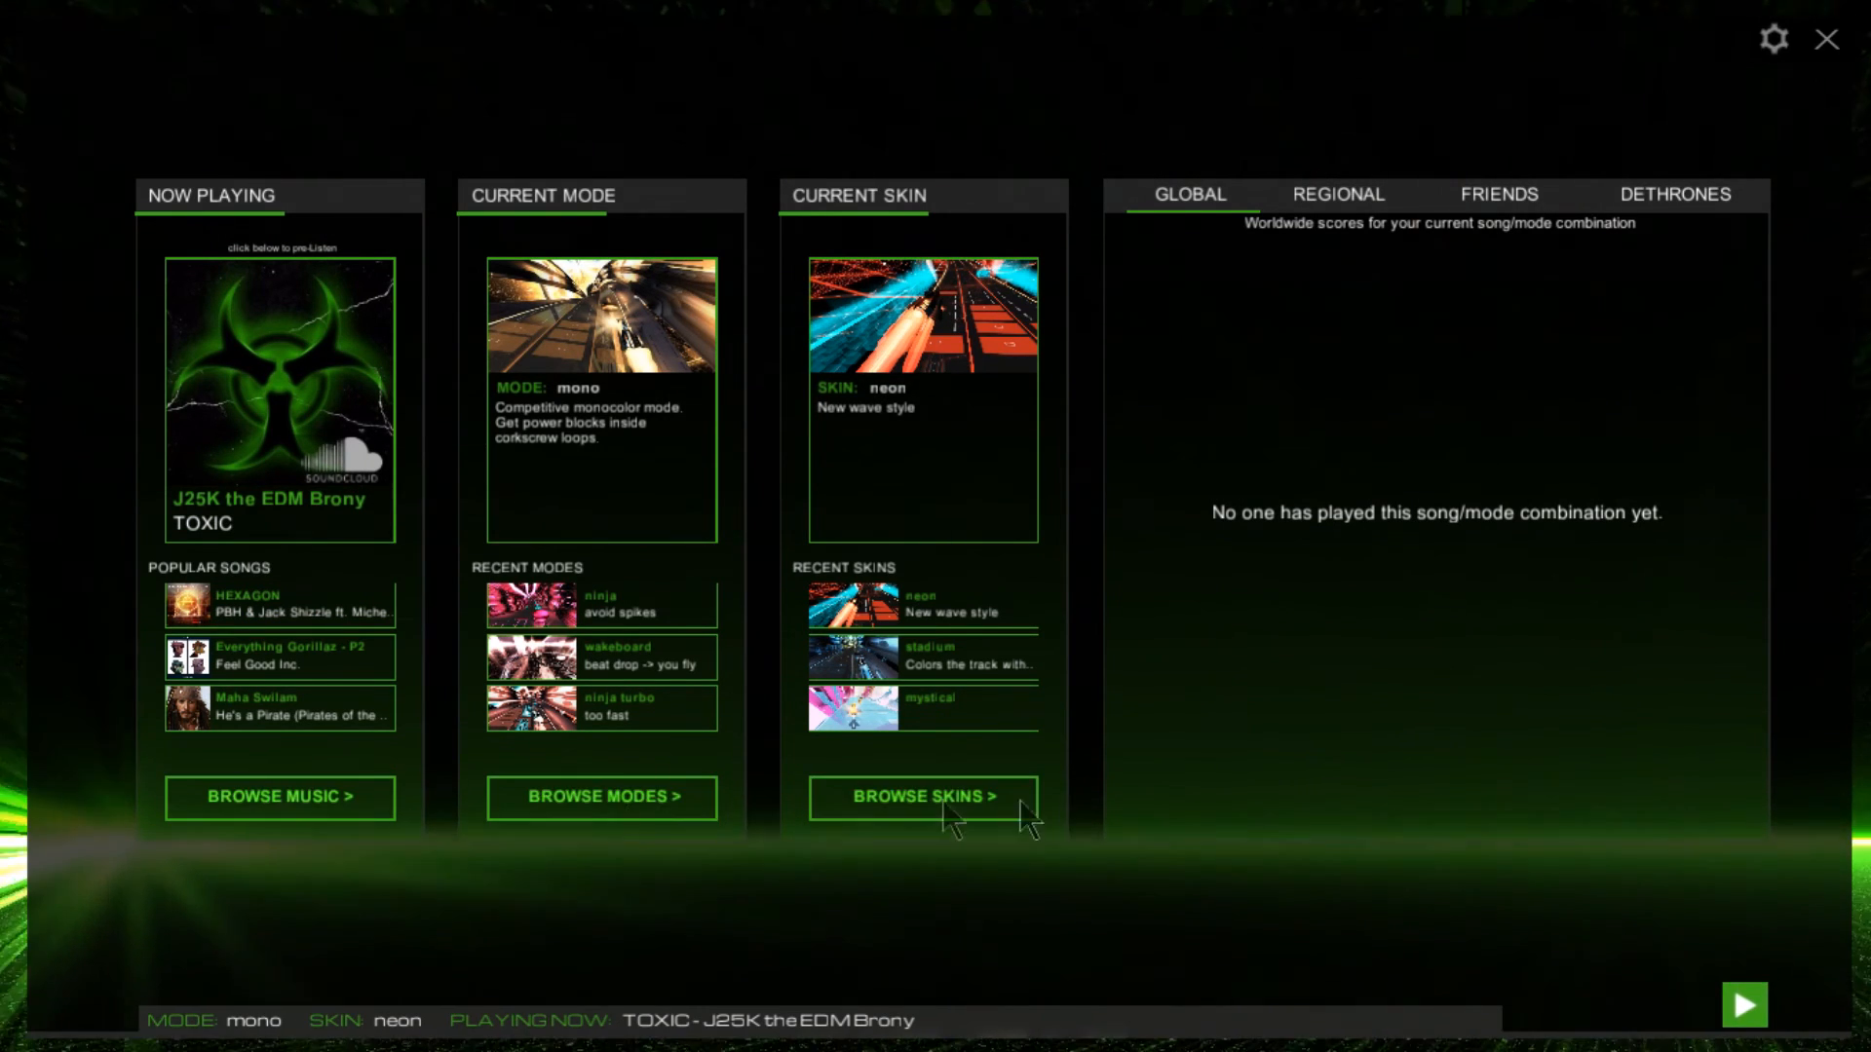
pyautogui.moveTo(108, 829)
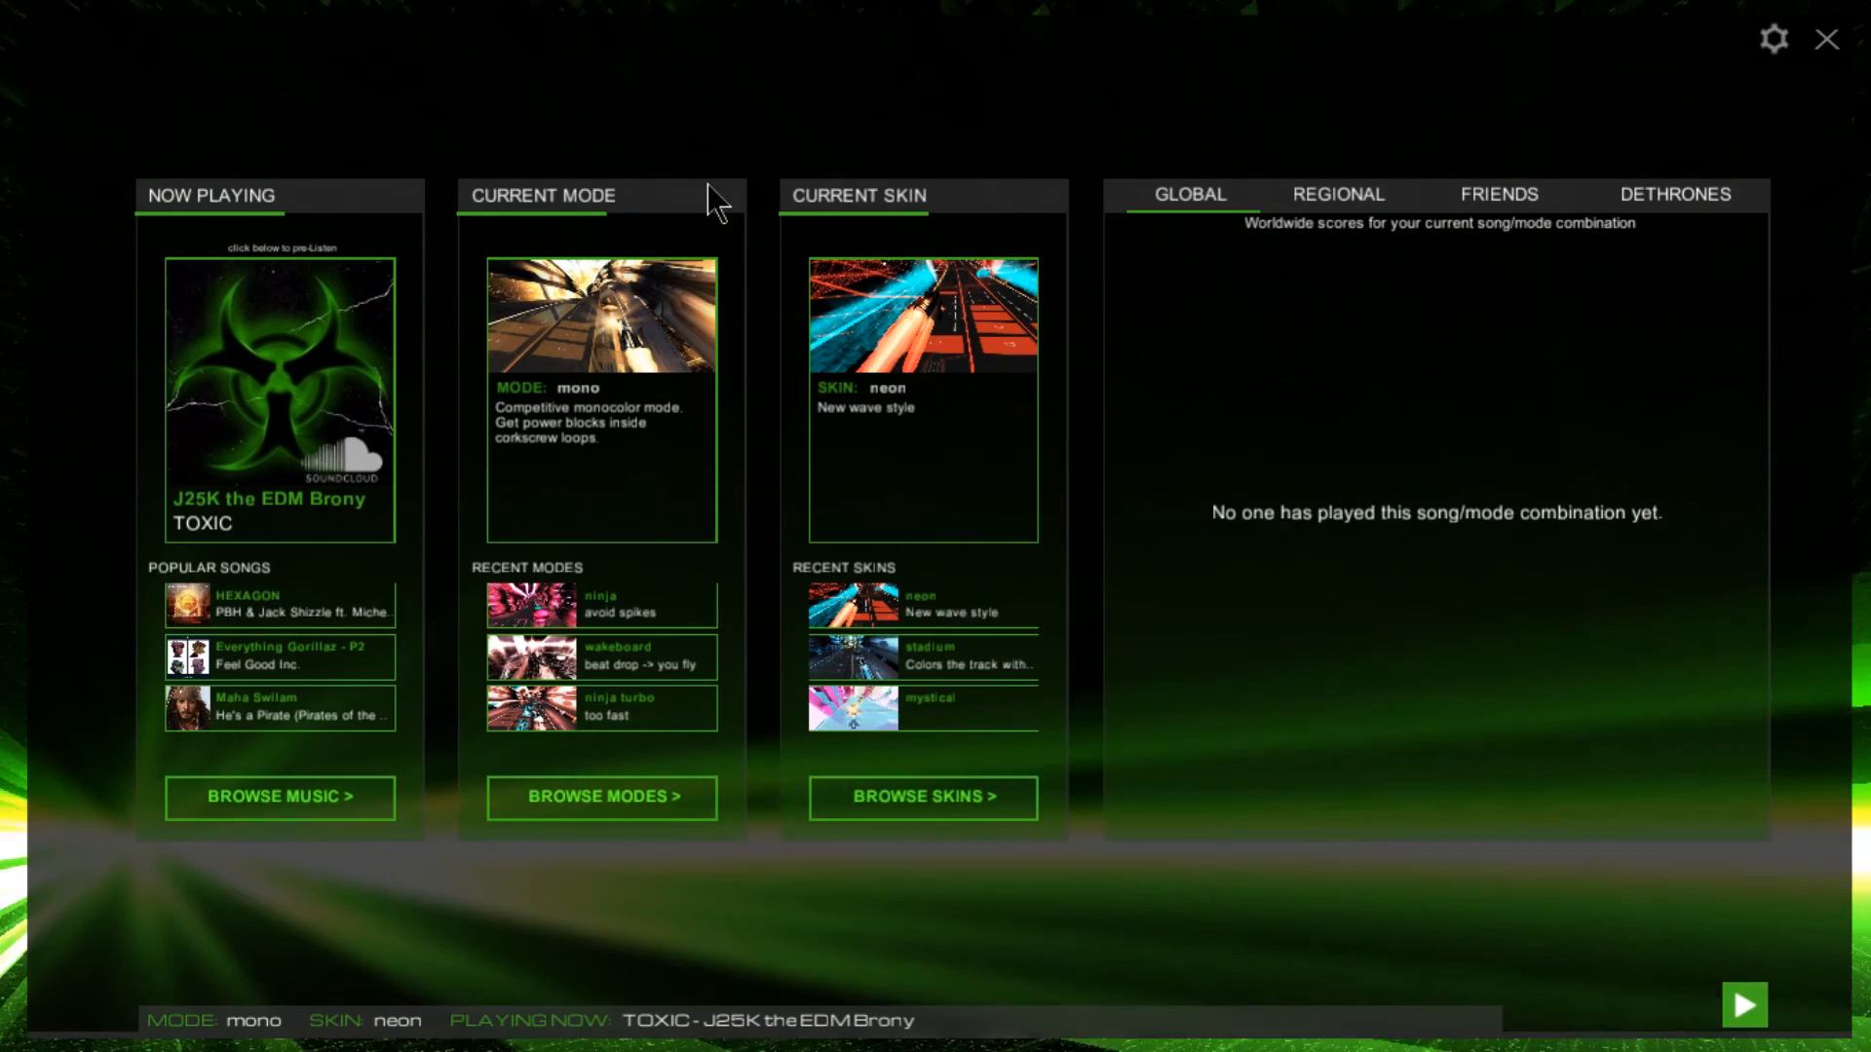
pyautogui.moveTo(36, 36)
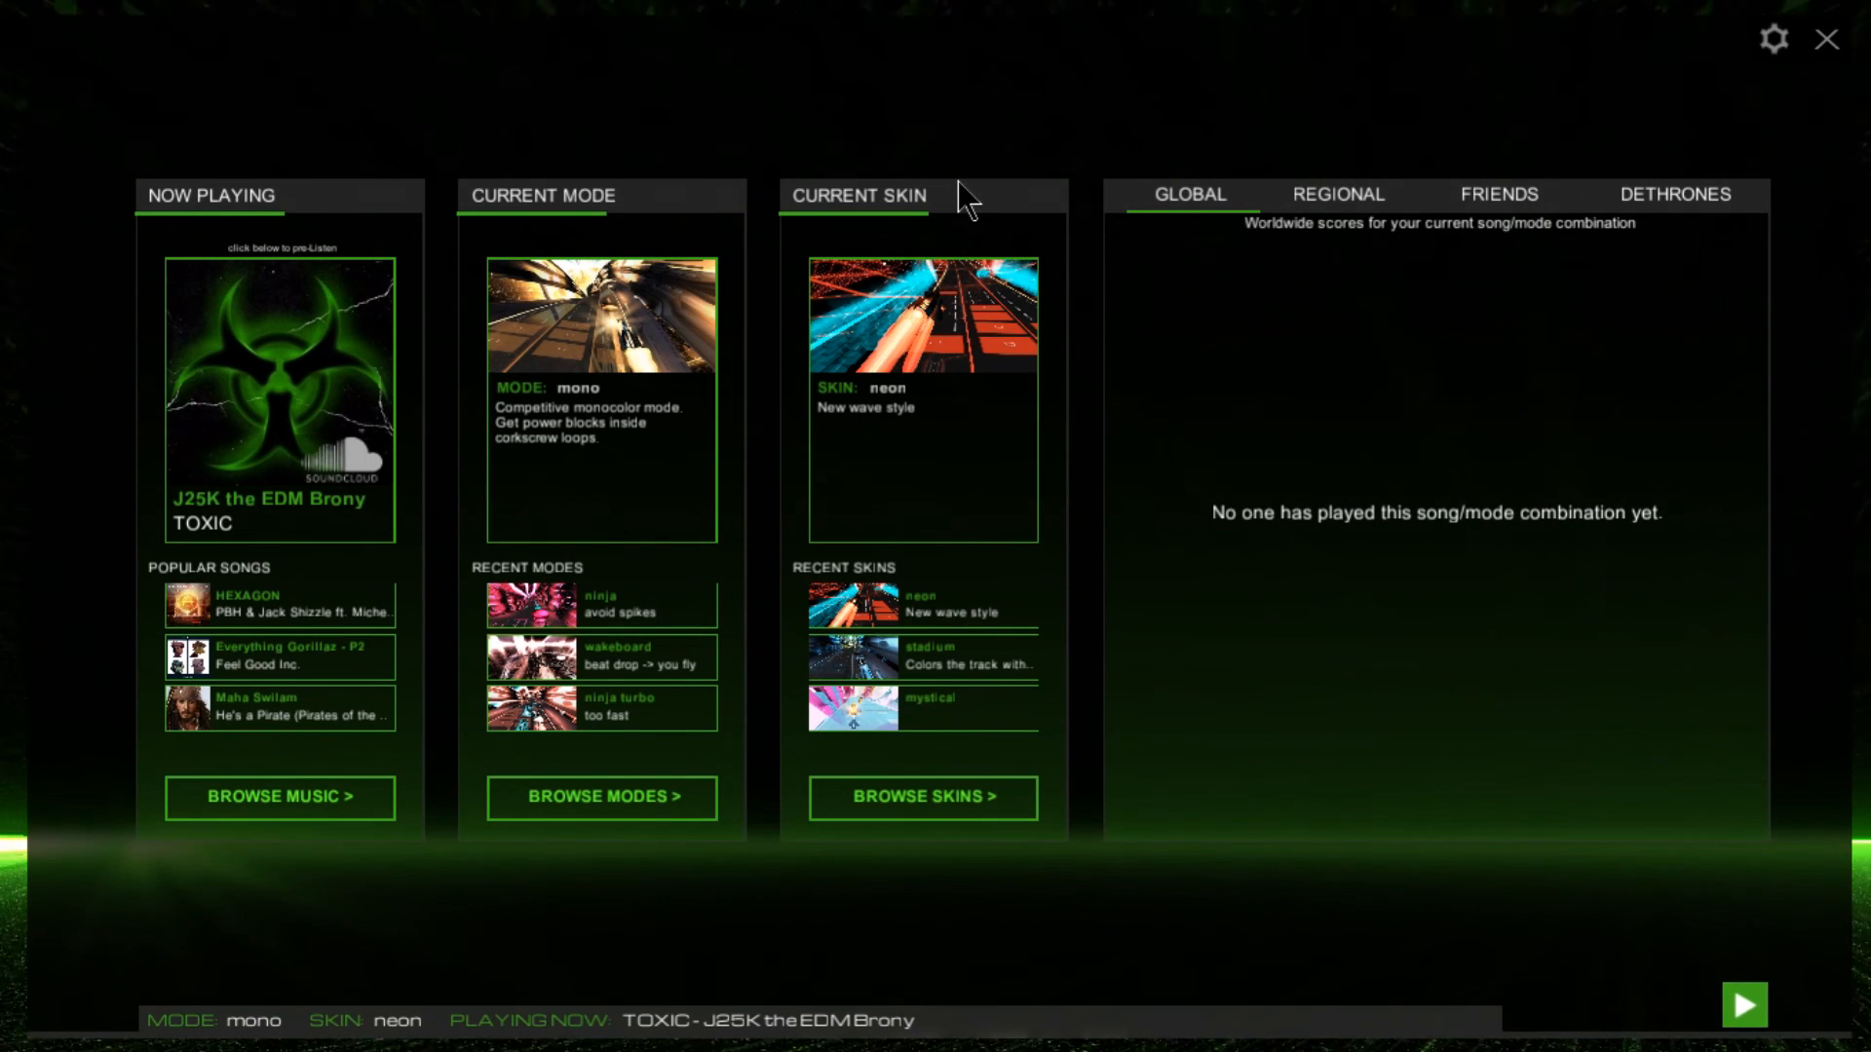
pyautogui.moveTo(1506, 206)
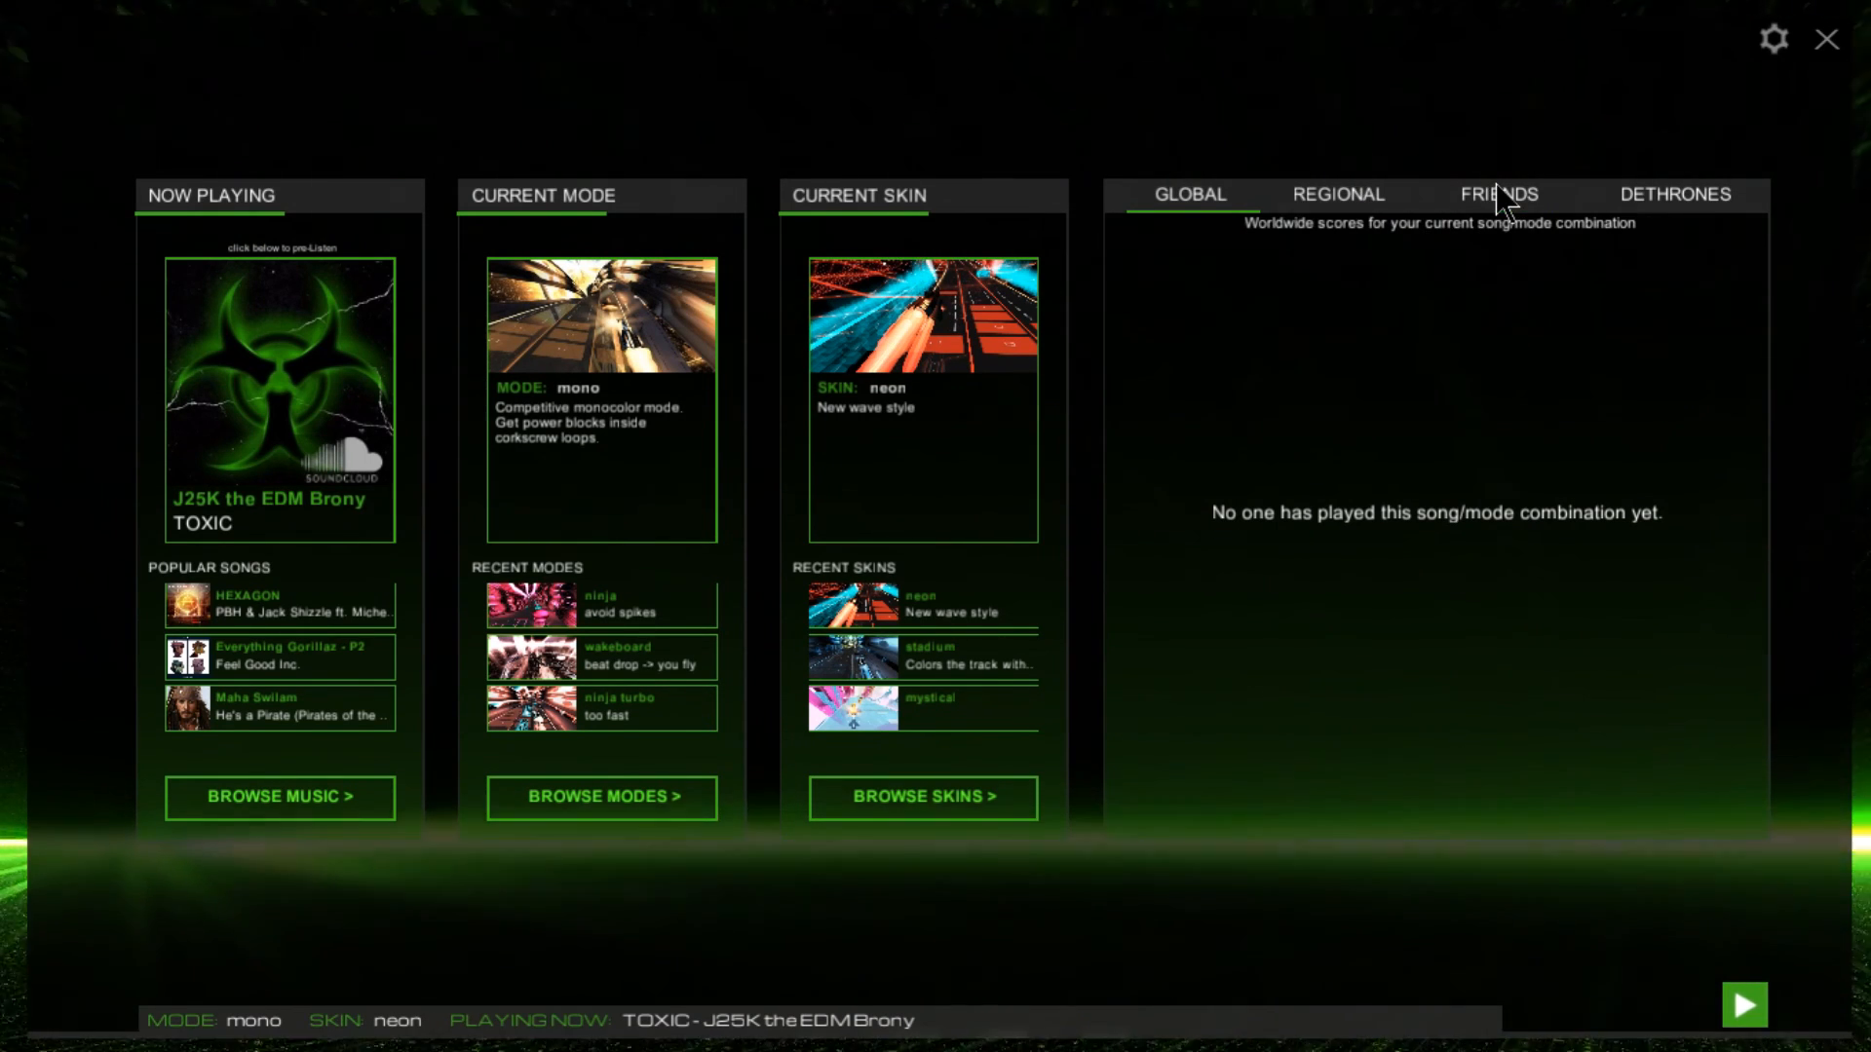
pyautogui.moveTo(1778, 71)
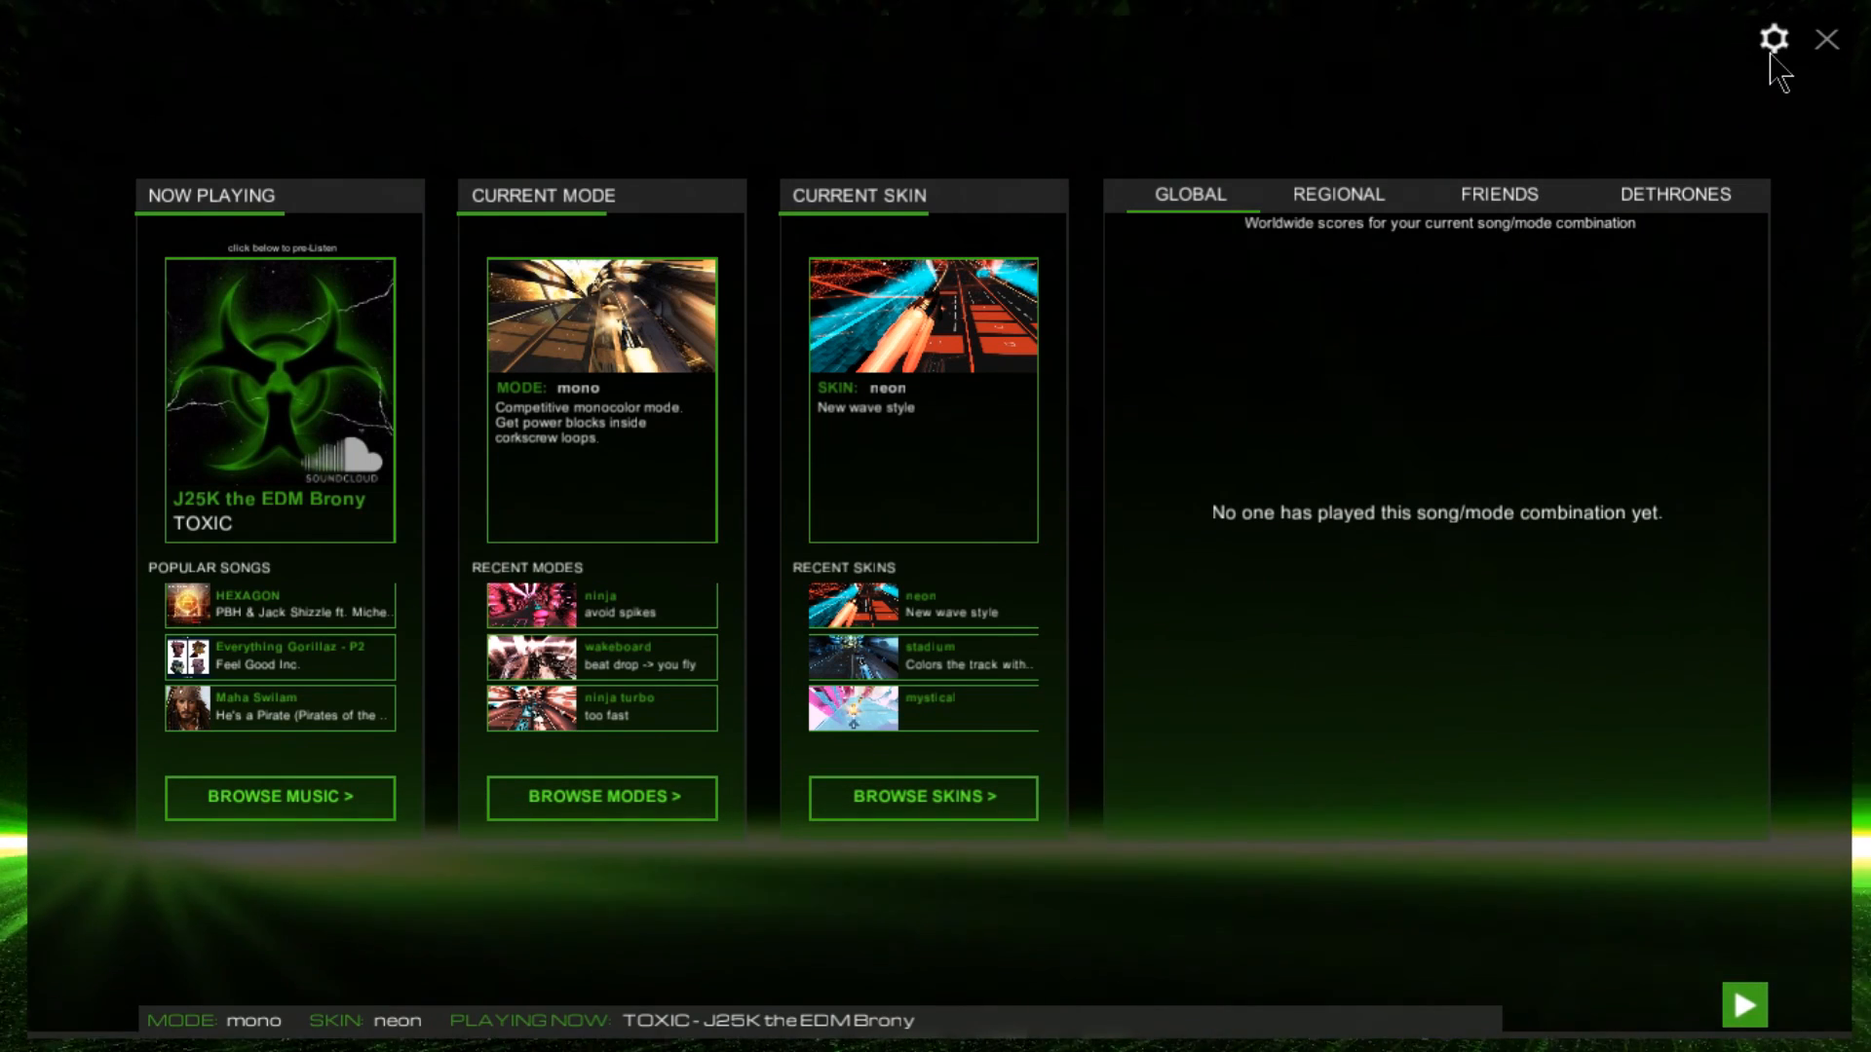
pyautogui.moveTo(10, 22)
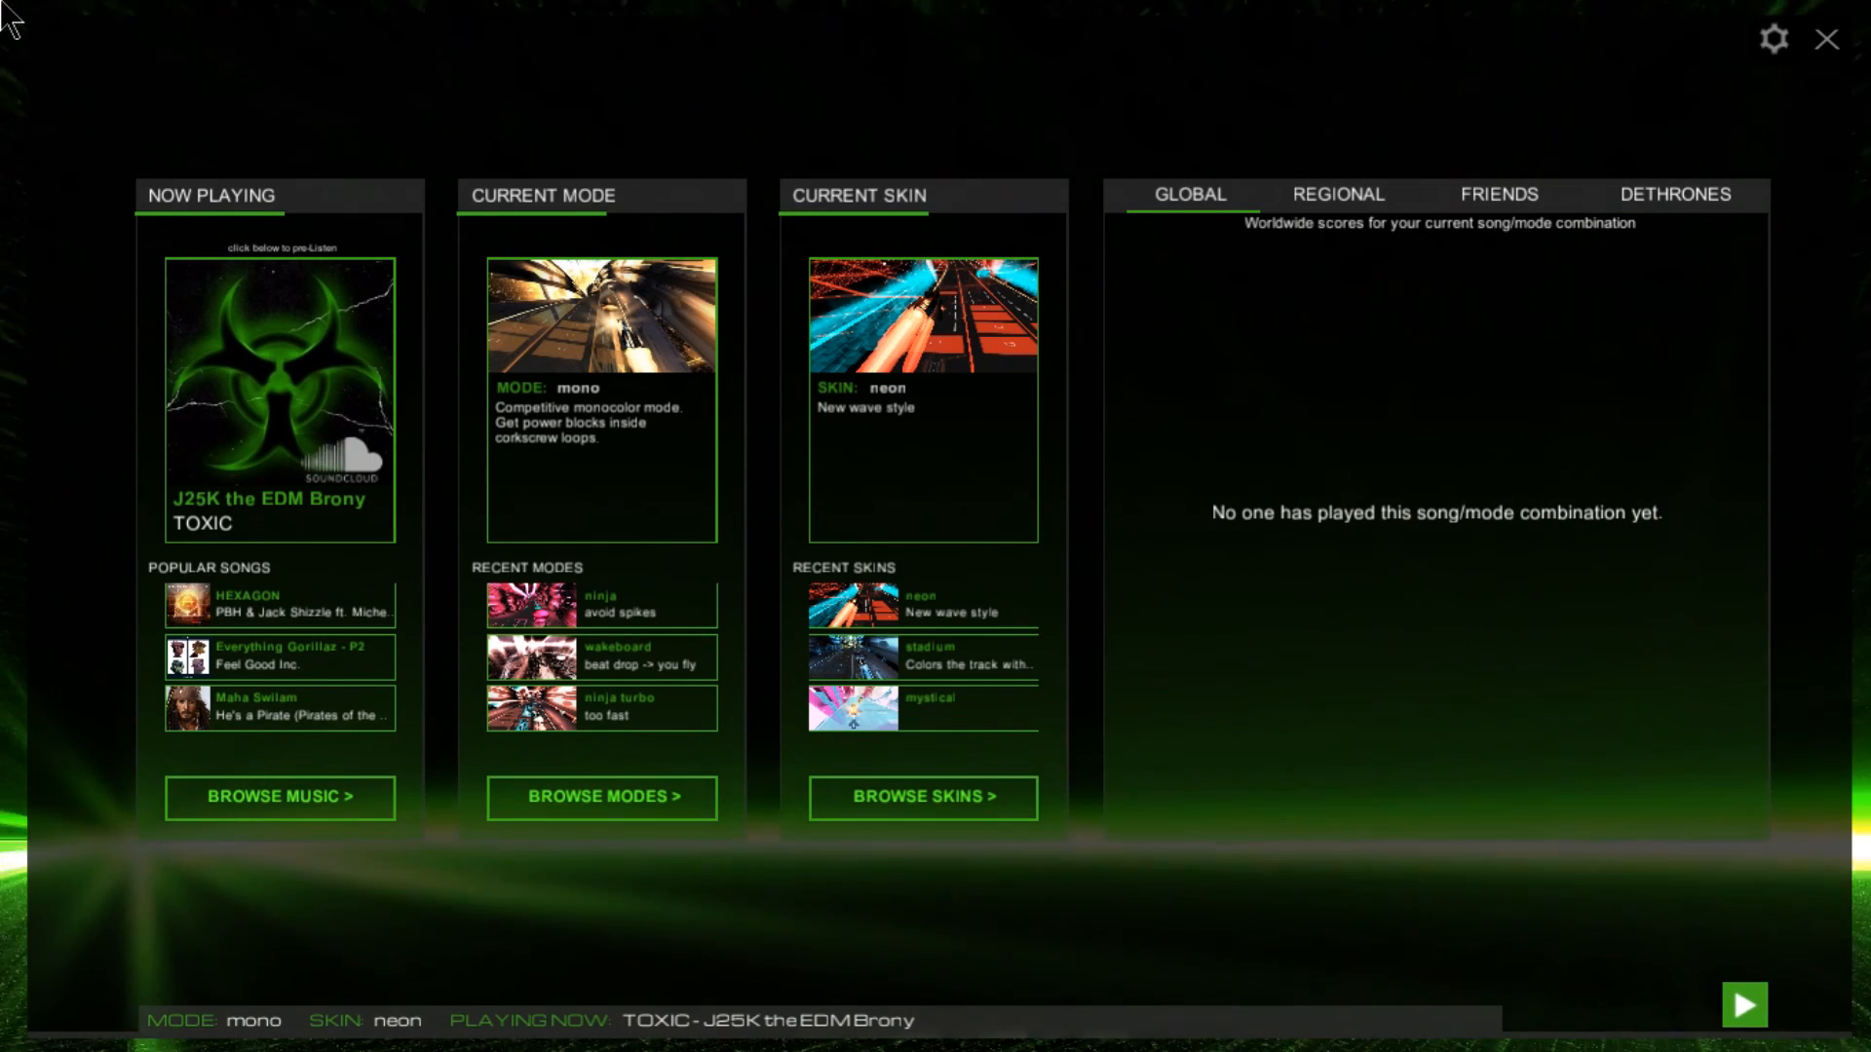
pyautogui.moveTo(53, 19)
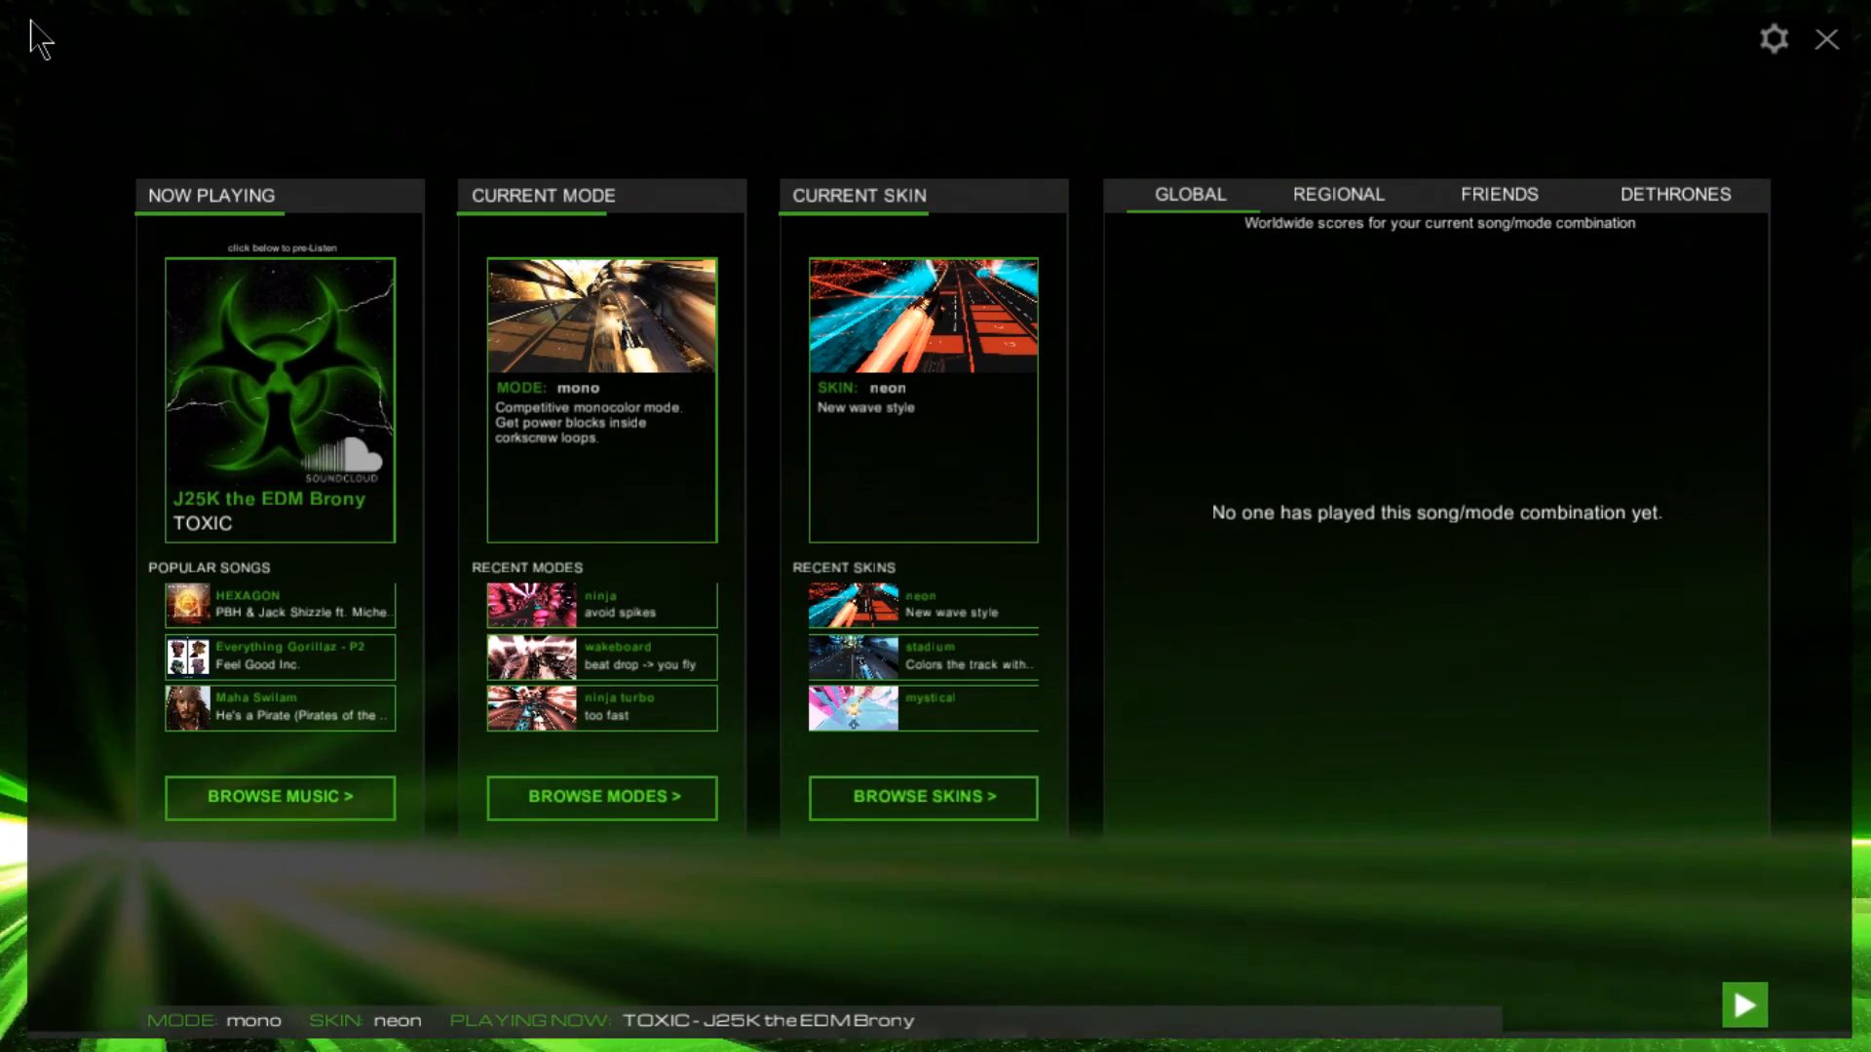
pyautogui.moveTo(1029, 109)
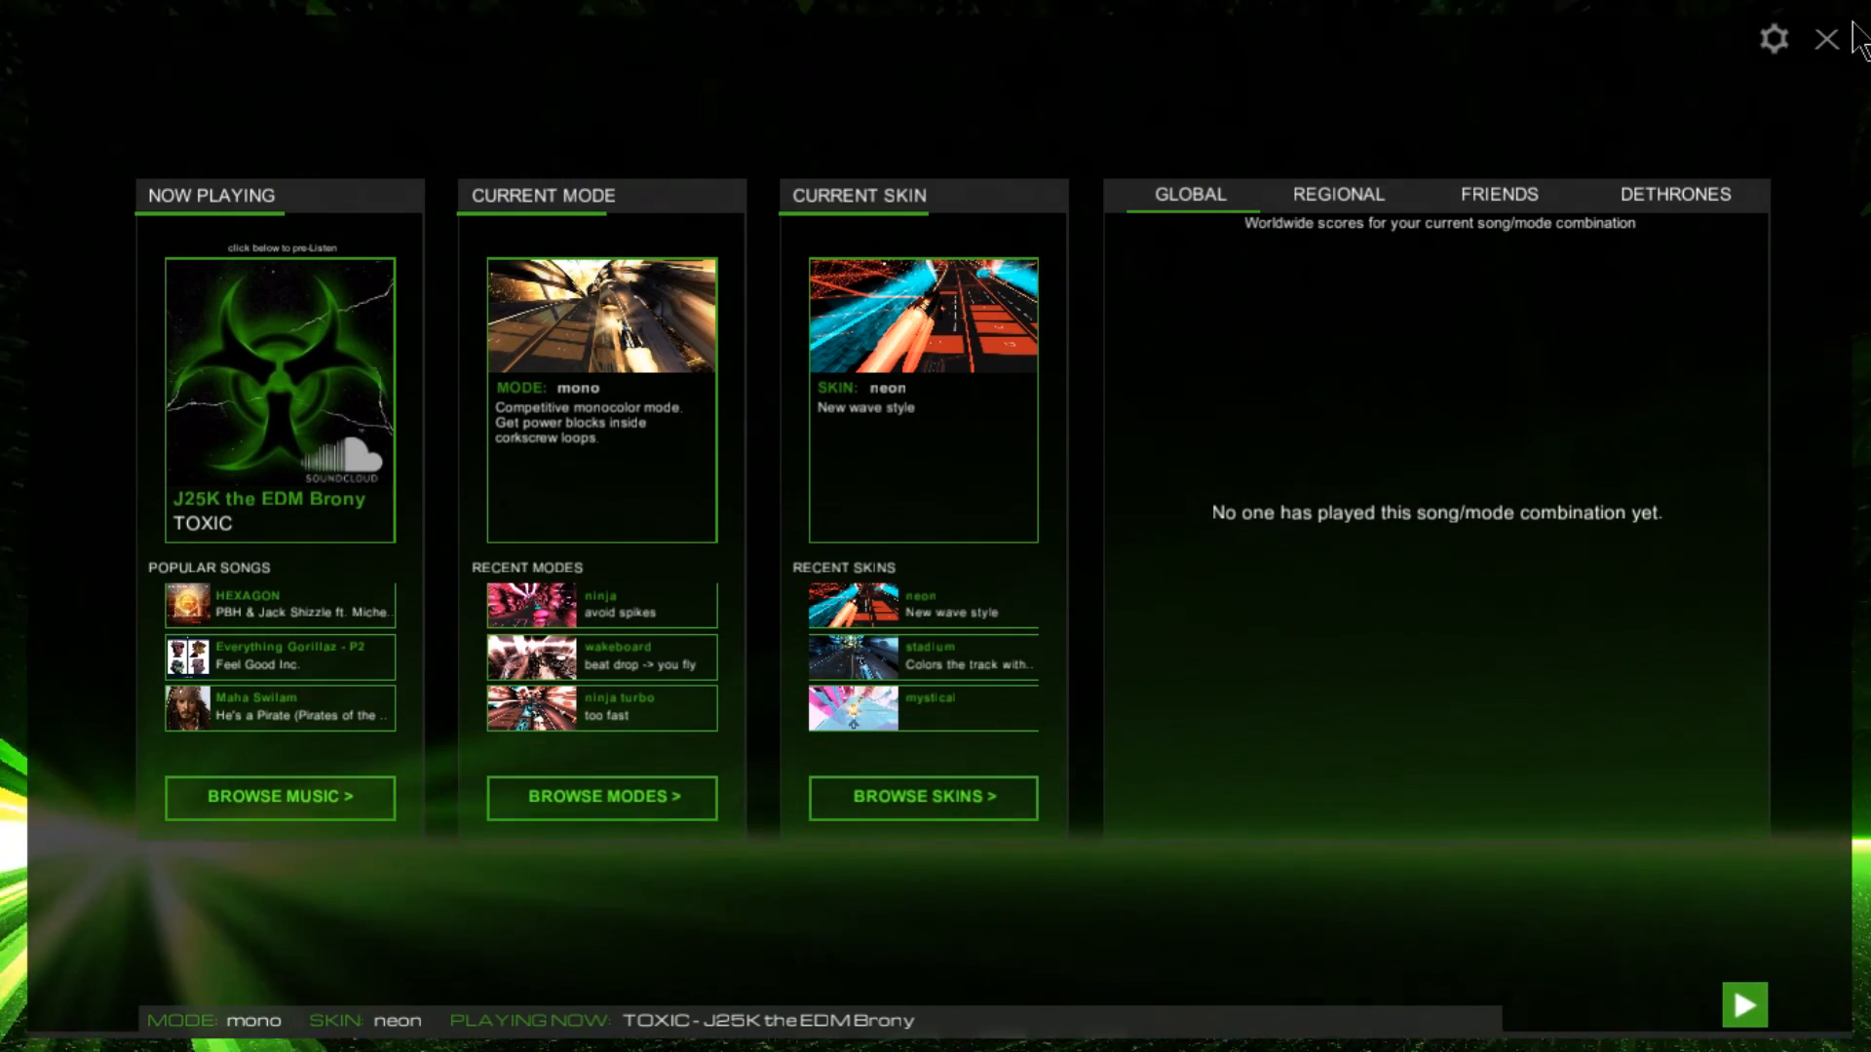
pyautogui.moveTo(6, 335)
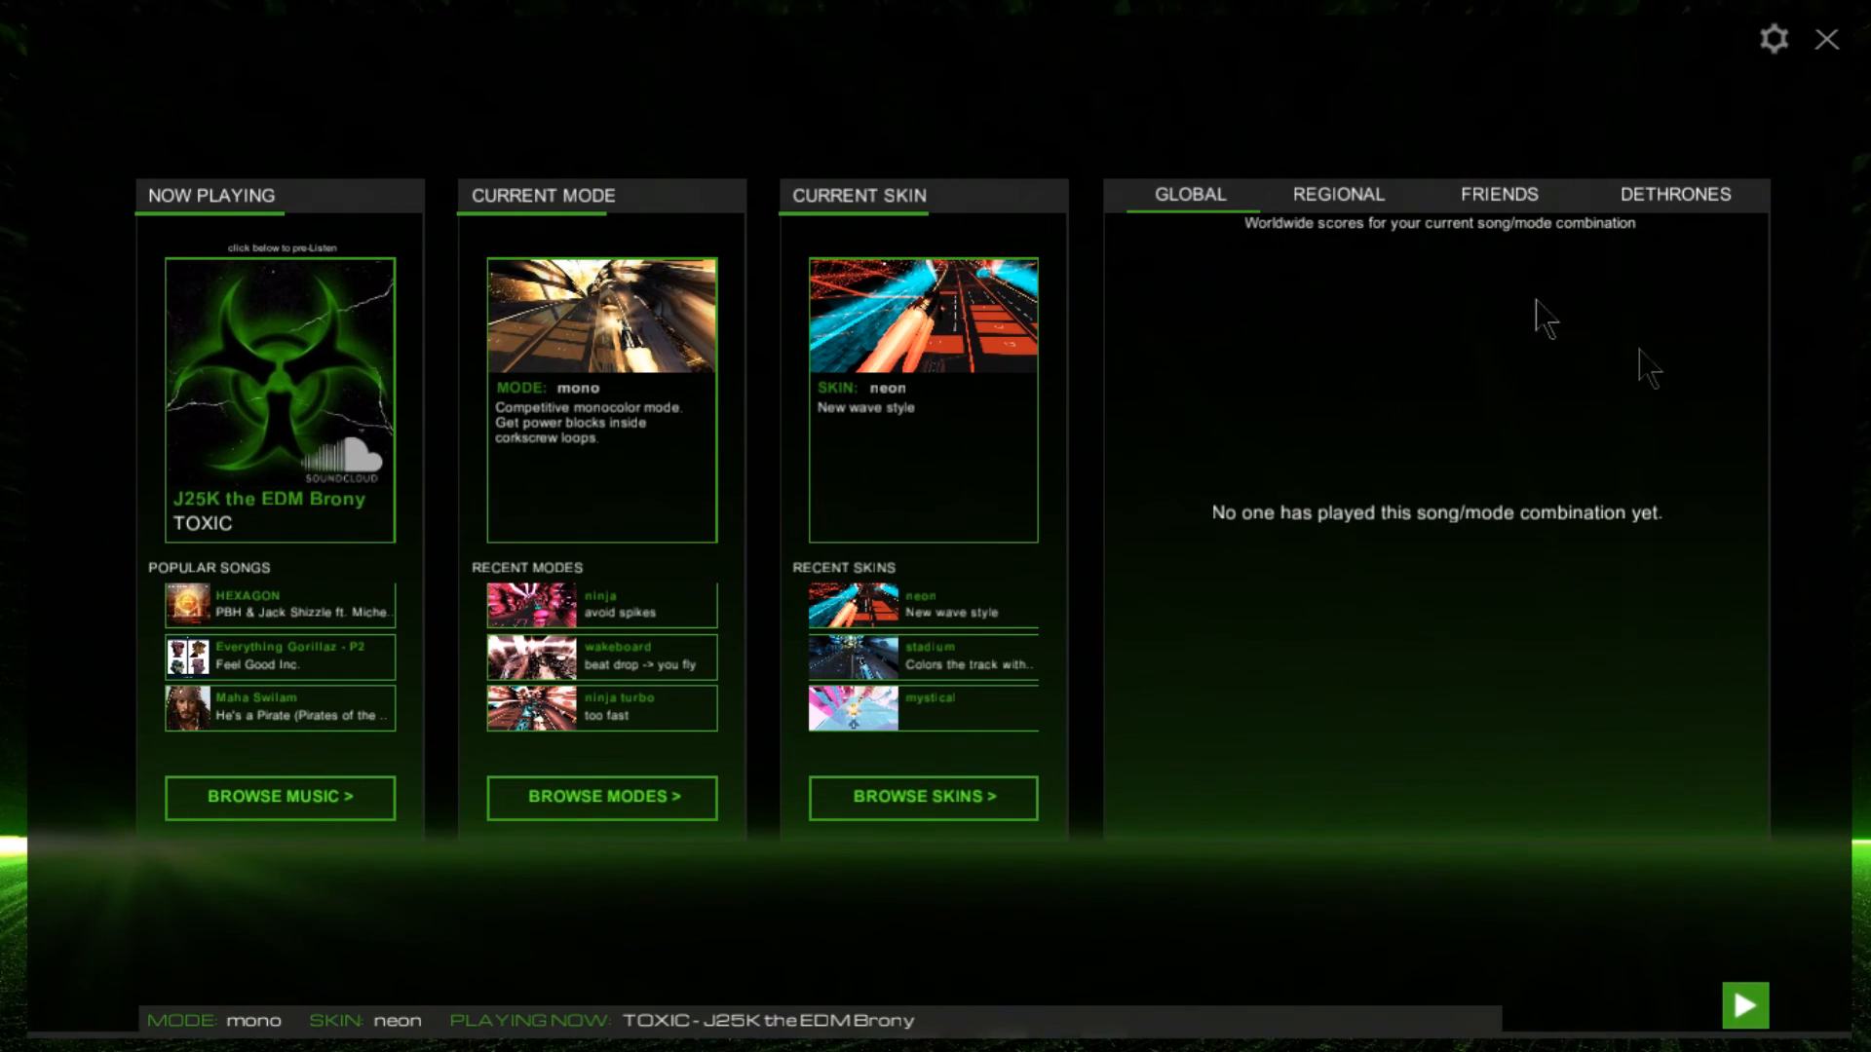
pyautogui.moveTo(1777, 811)
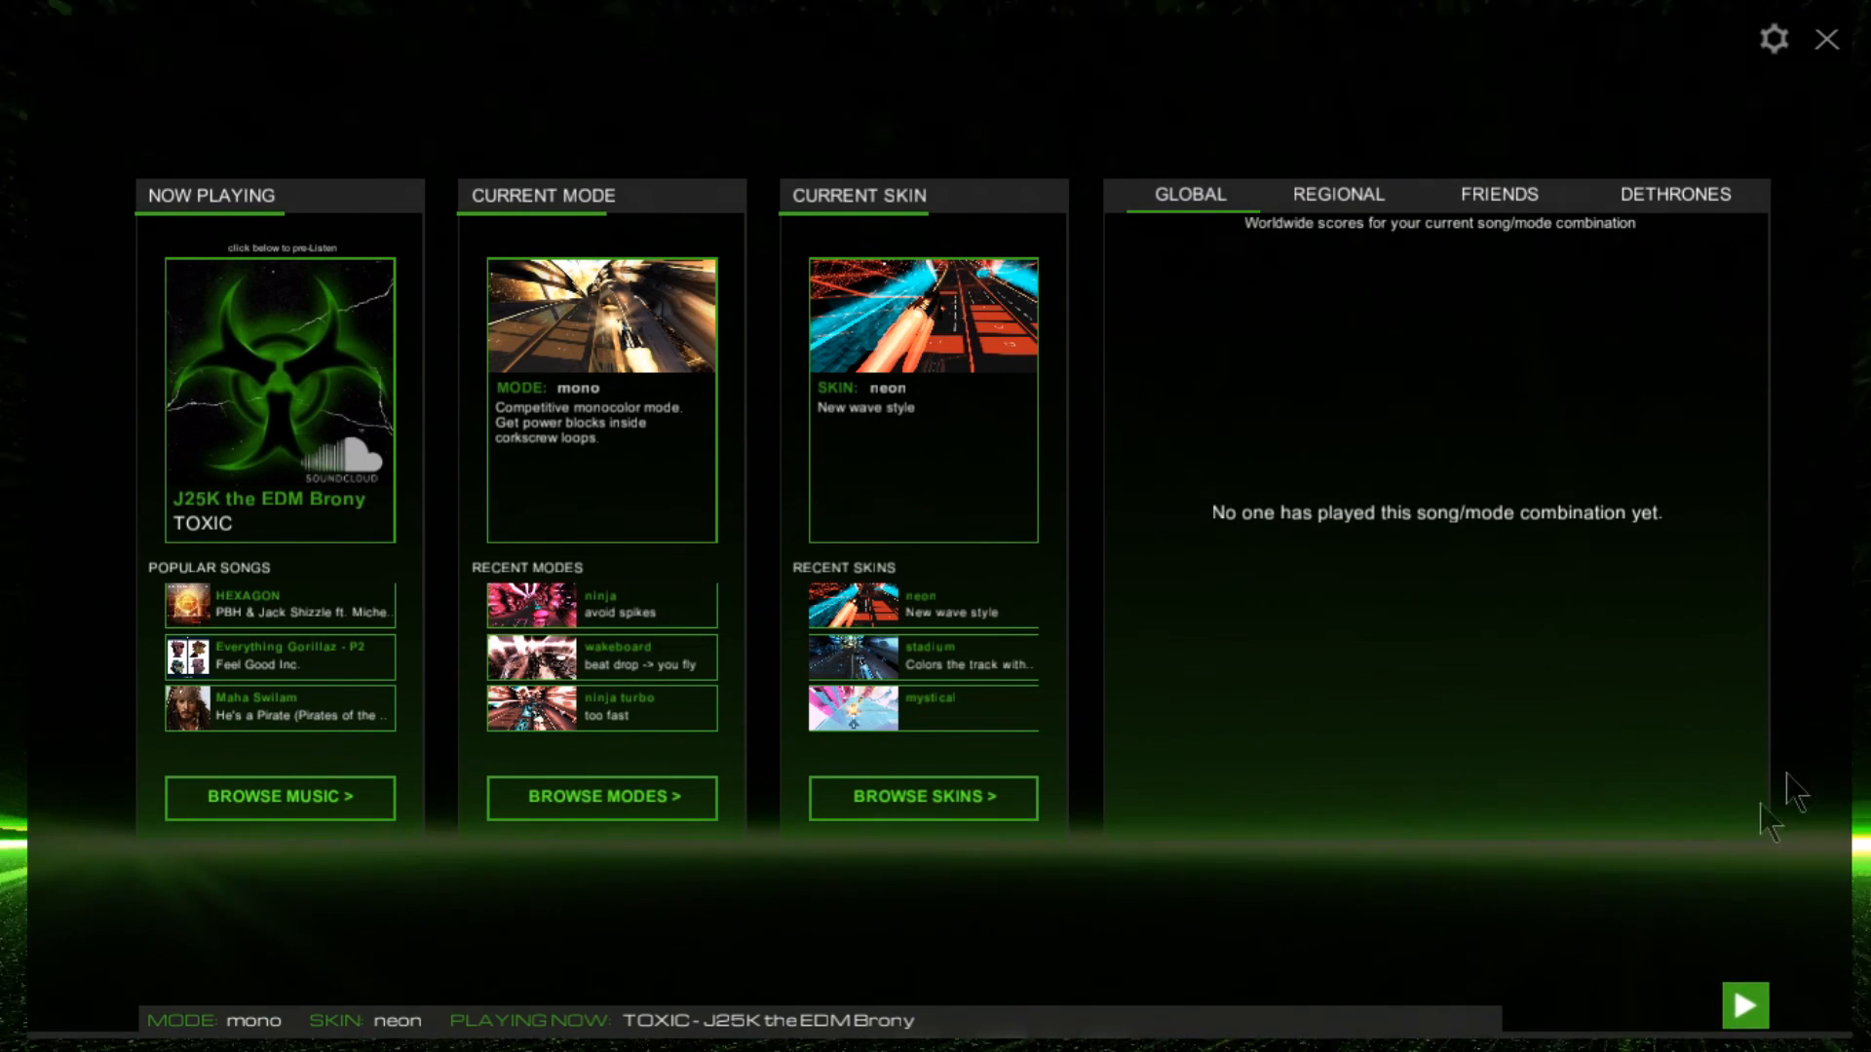
pyautogui.moveTo(173, 218)
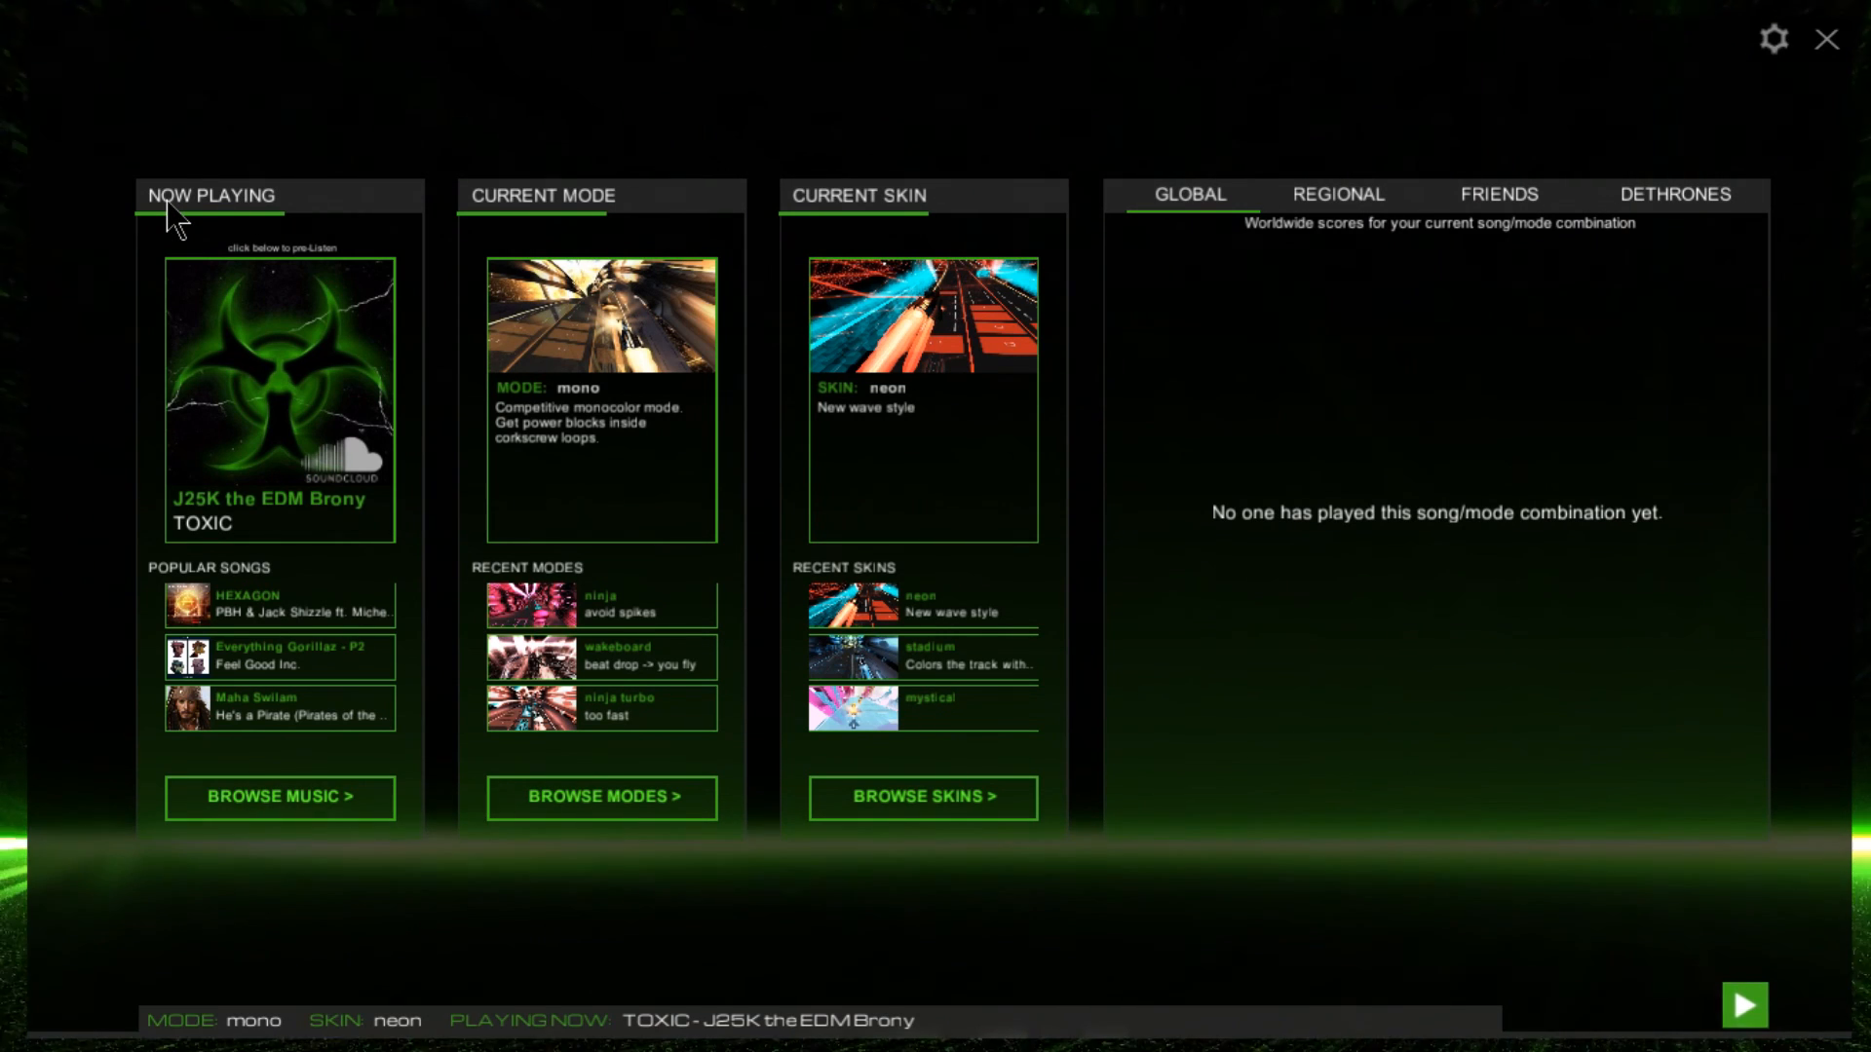
pyautogui.moveTo(1834, 582)
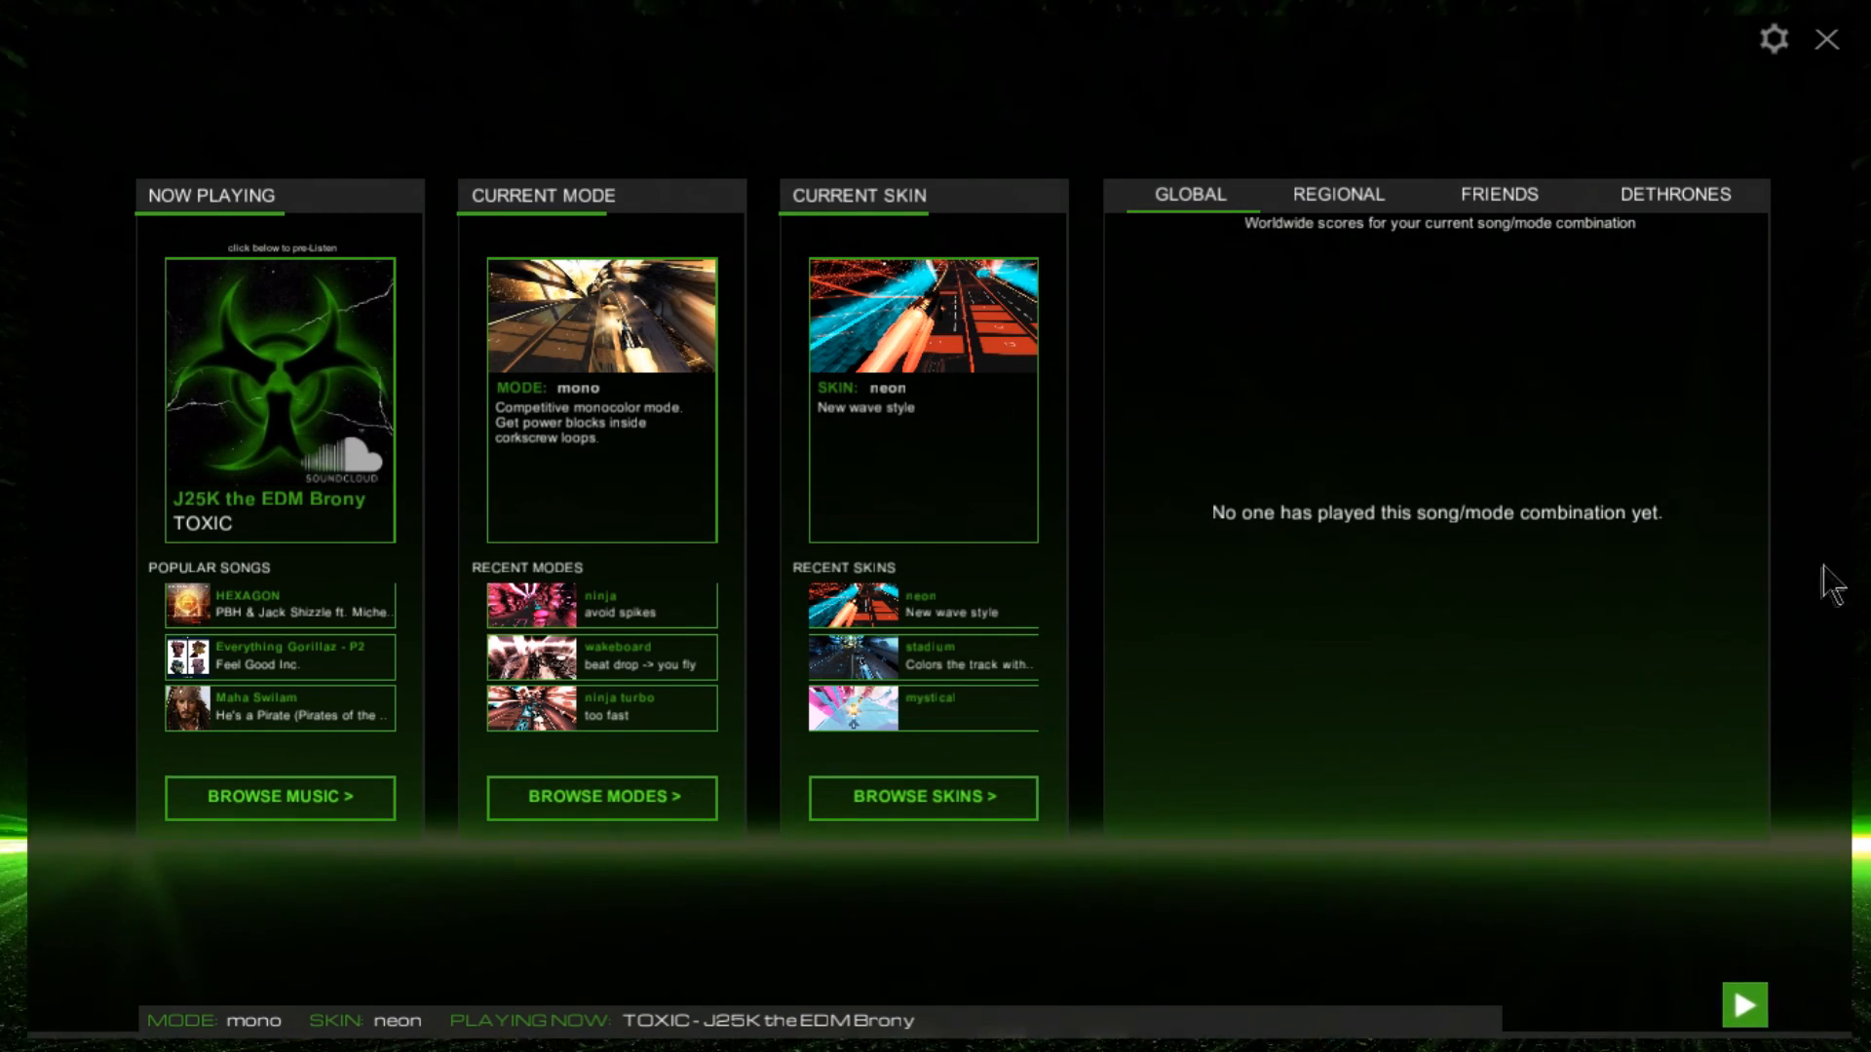
pyautogui.moveTo(1531, 463)
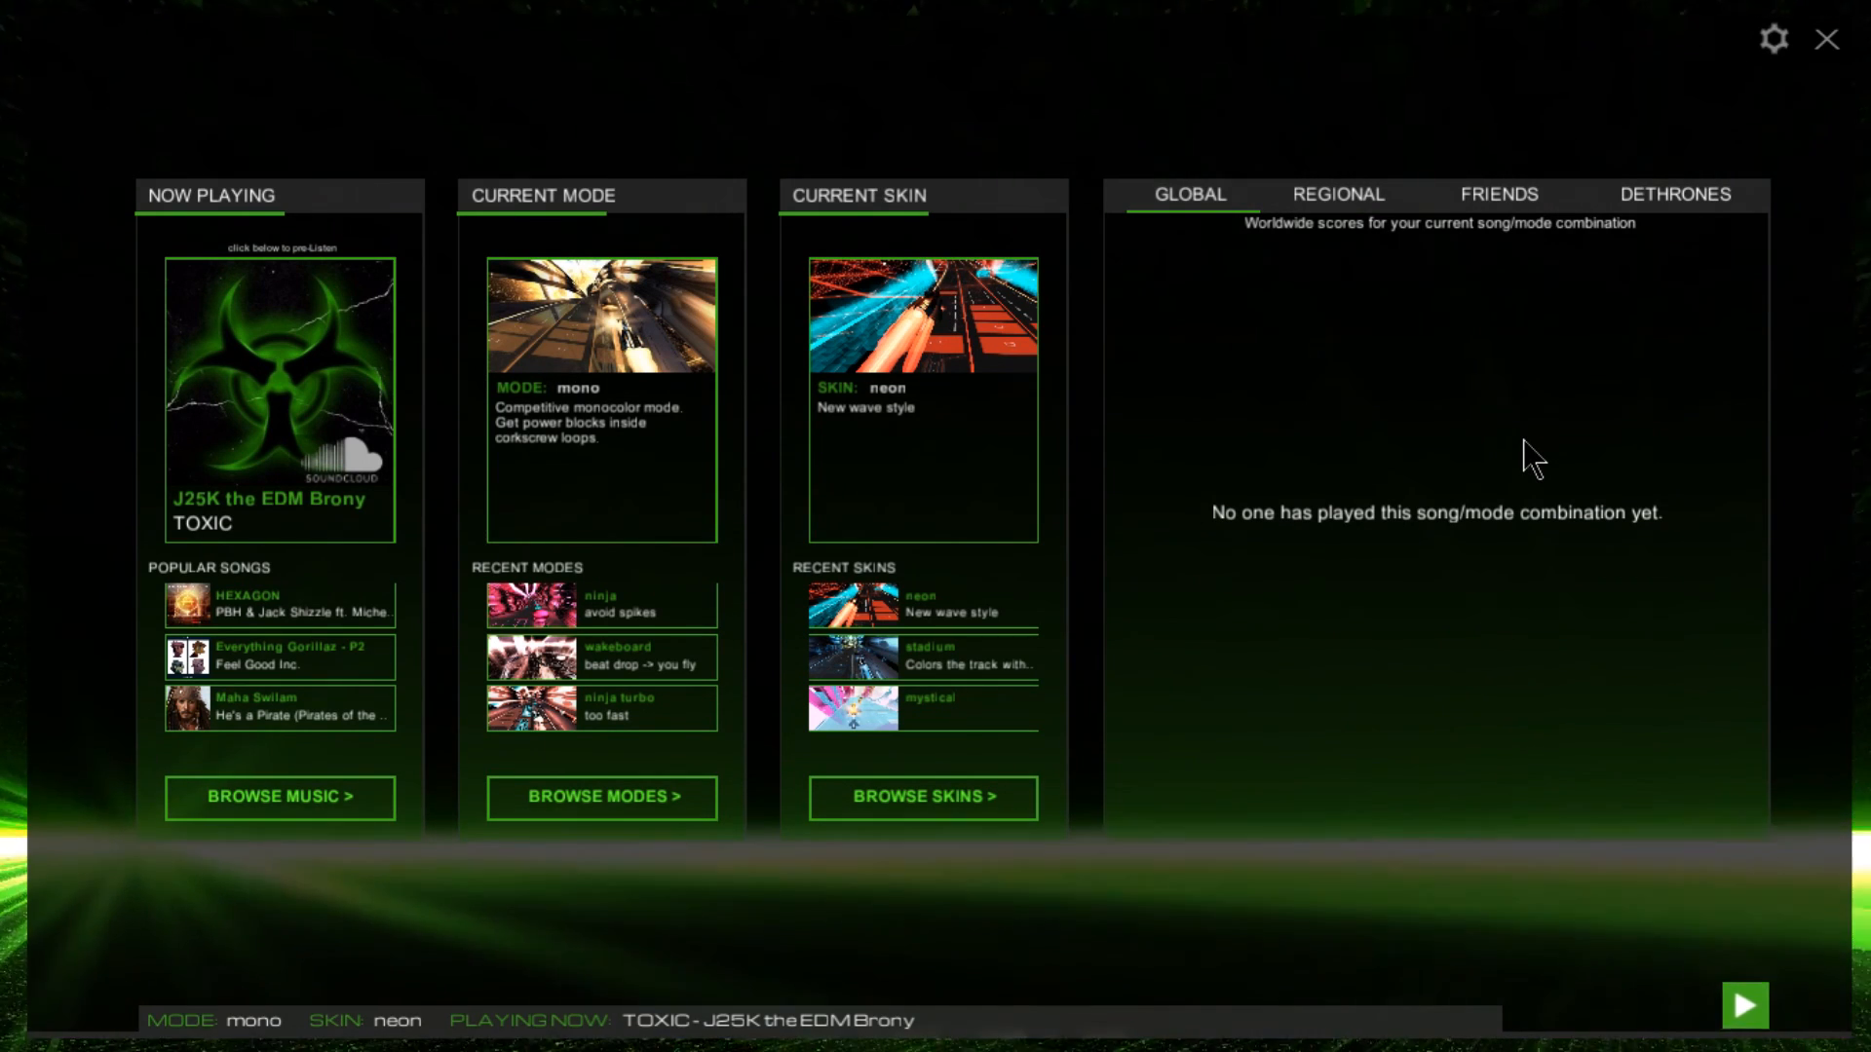
pyautogui.moveTo(1293, 245)
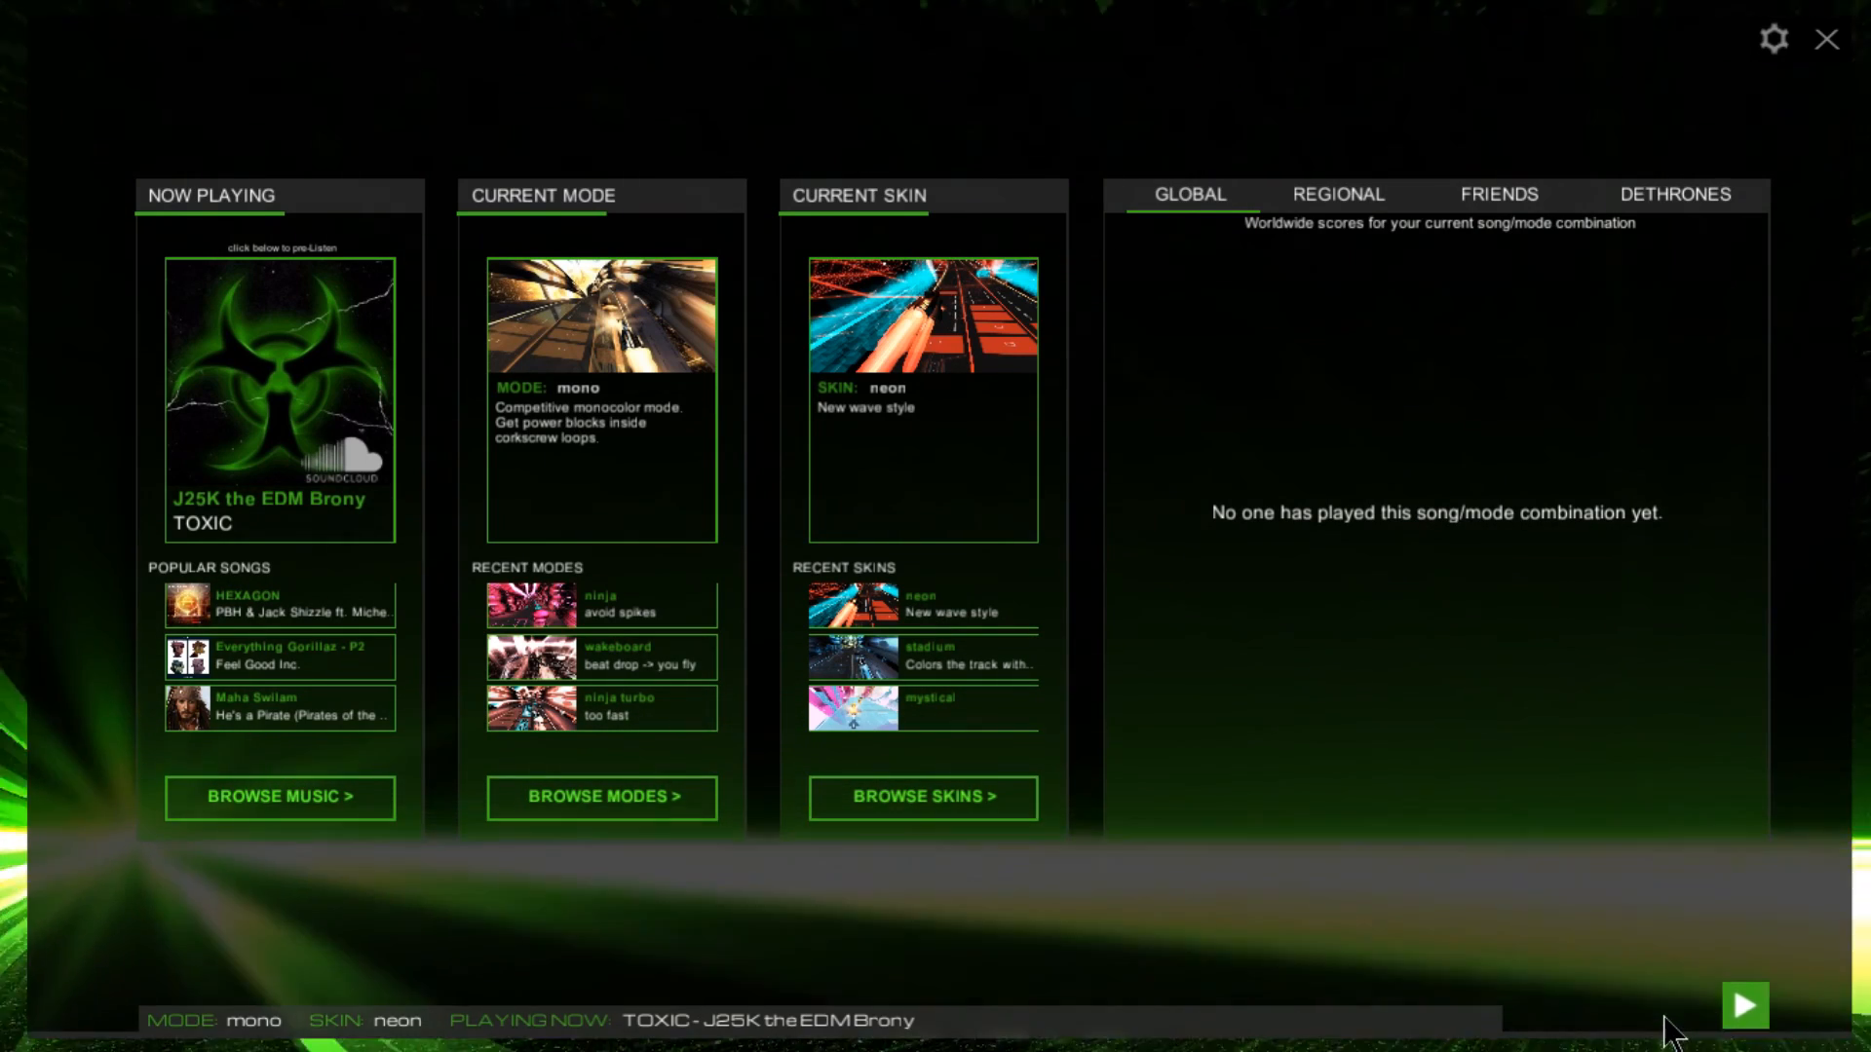
pyautogui.moveTo(1209, 371)
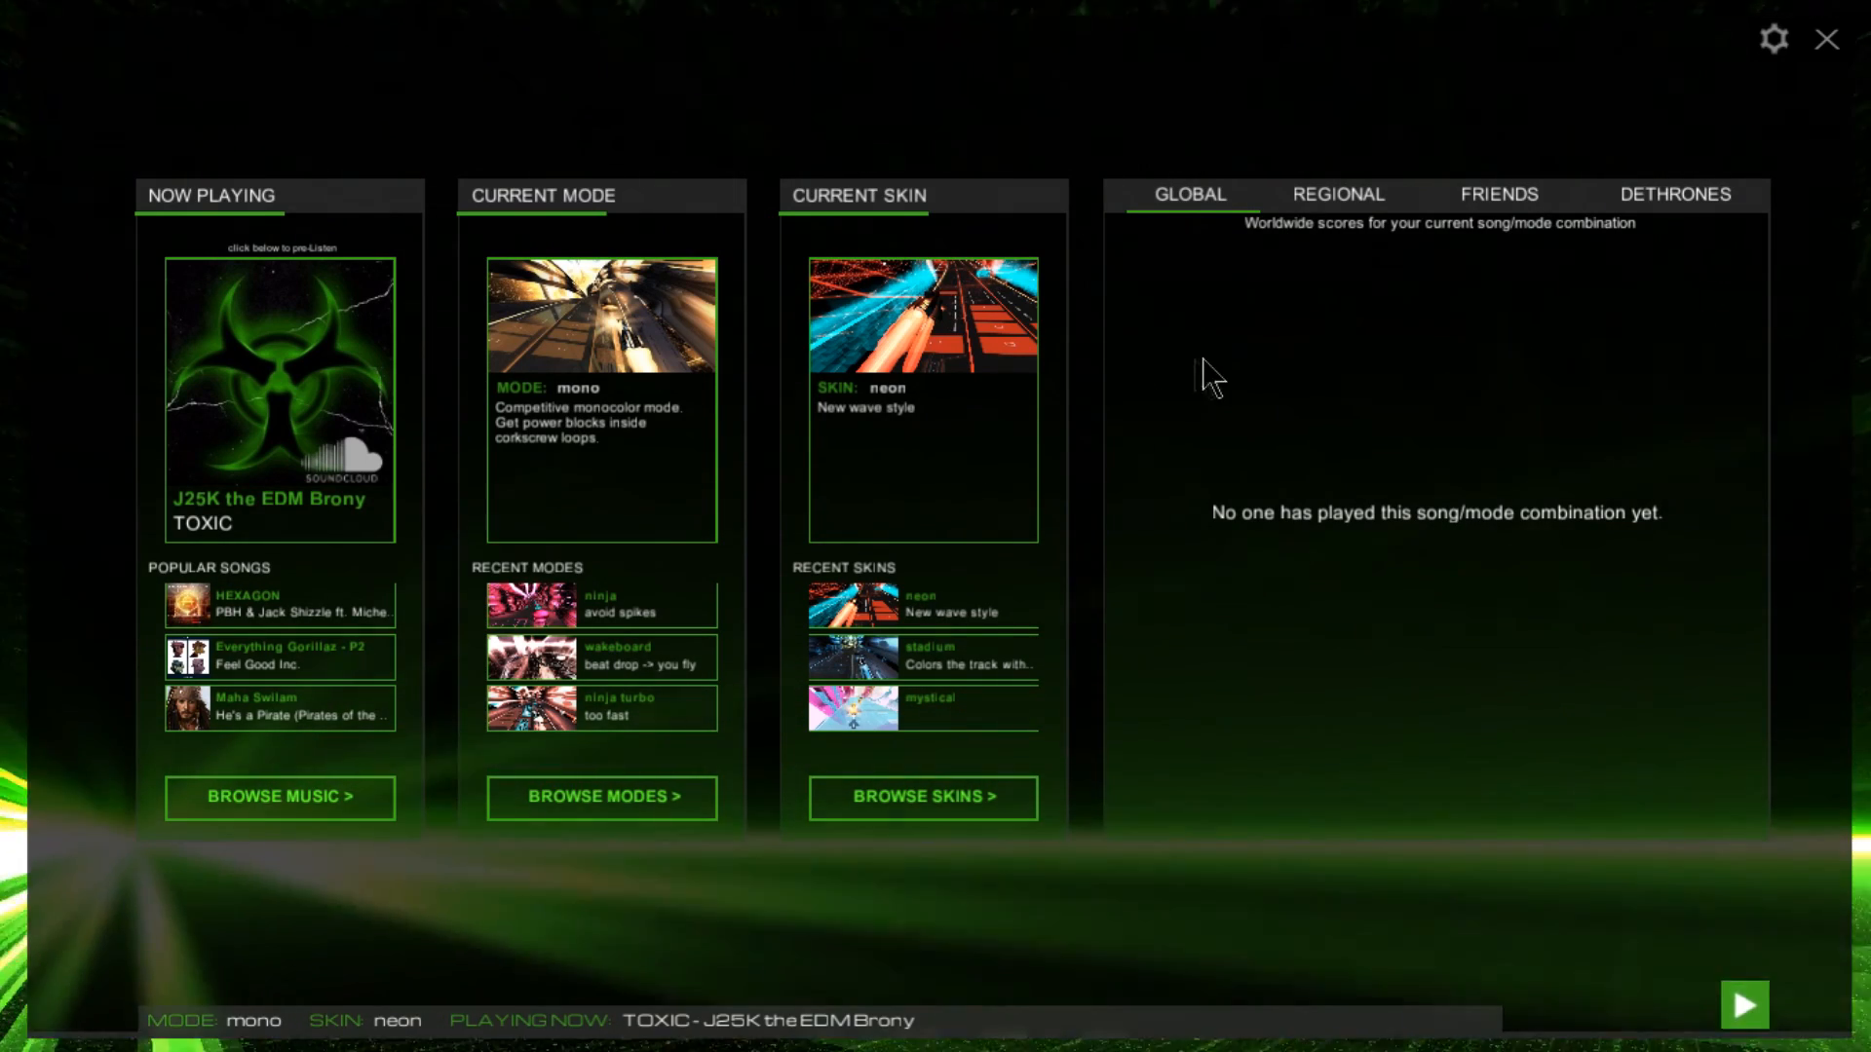